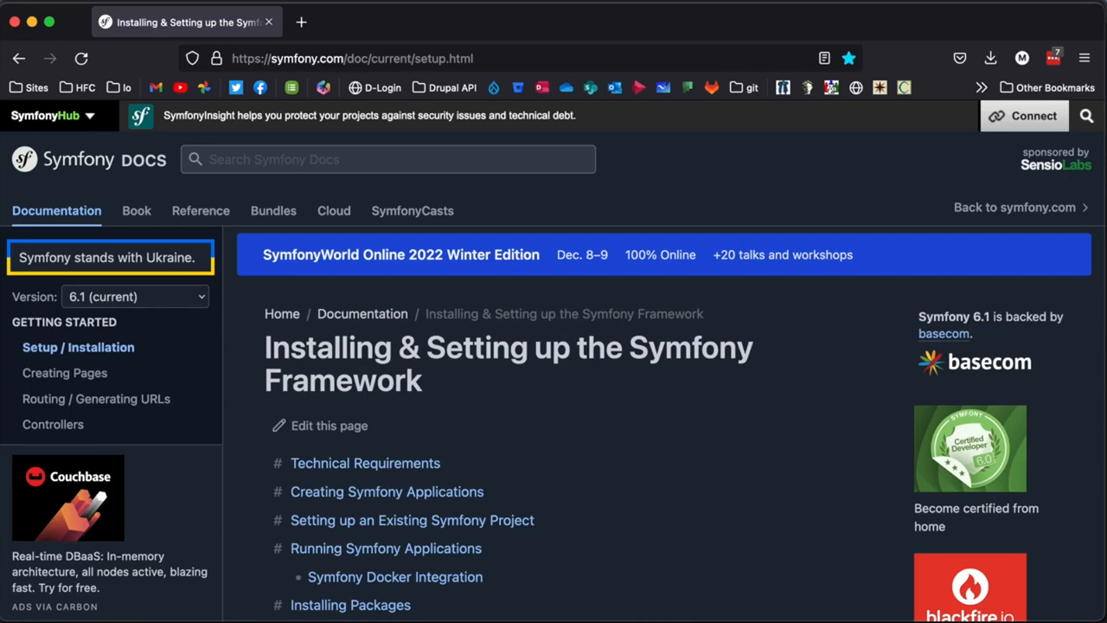
mouse_move(594, 405)
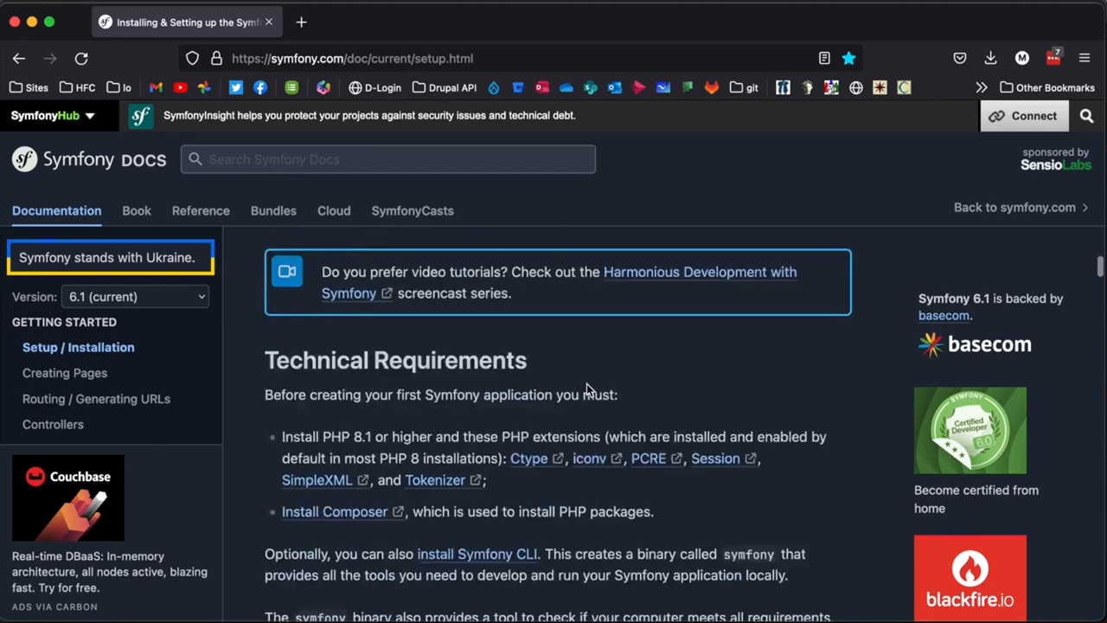
- Scroll the Symfony setup docs down to the Creating Symfony Applications commands
scroll("down", 3)
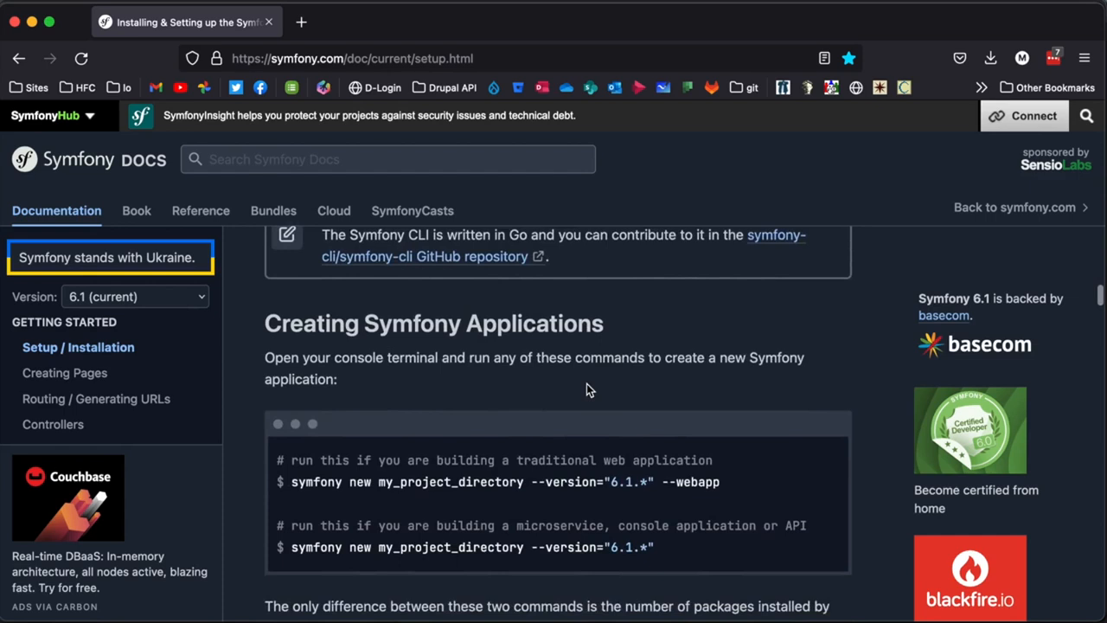
scroll("down", 3)
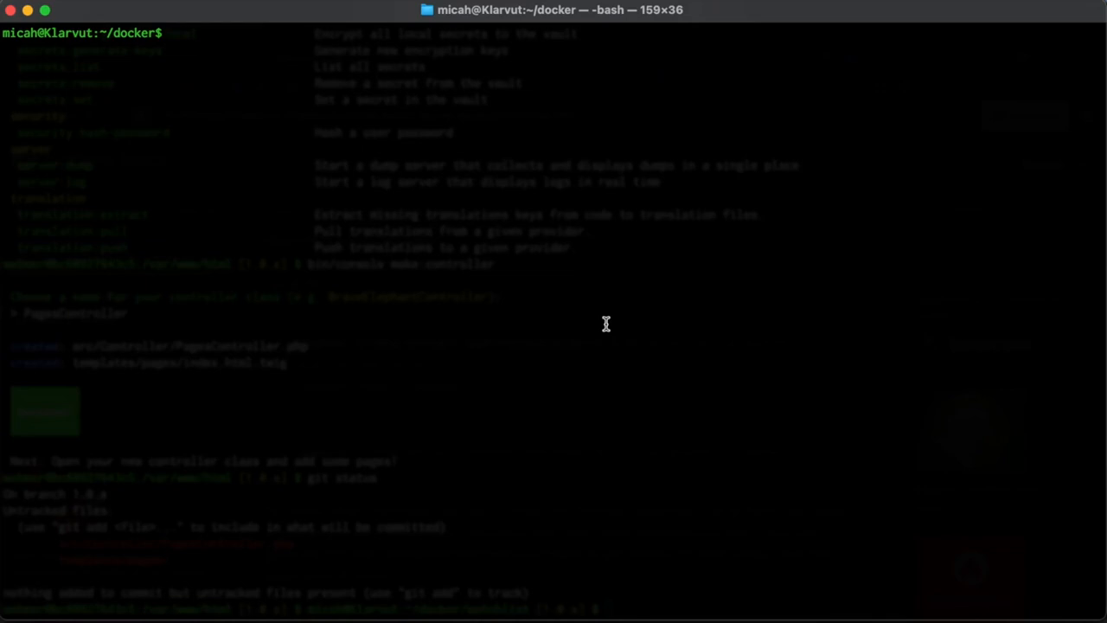
- Create the watchlist project from symfony/skeleton 6.1.* and change into its folder
type("composer create-project symfony/skeleton:\"6.1.*\" watchlist")
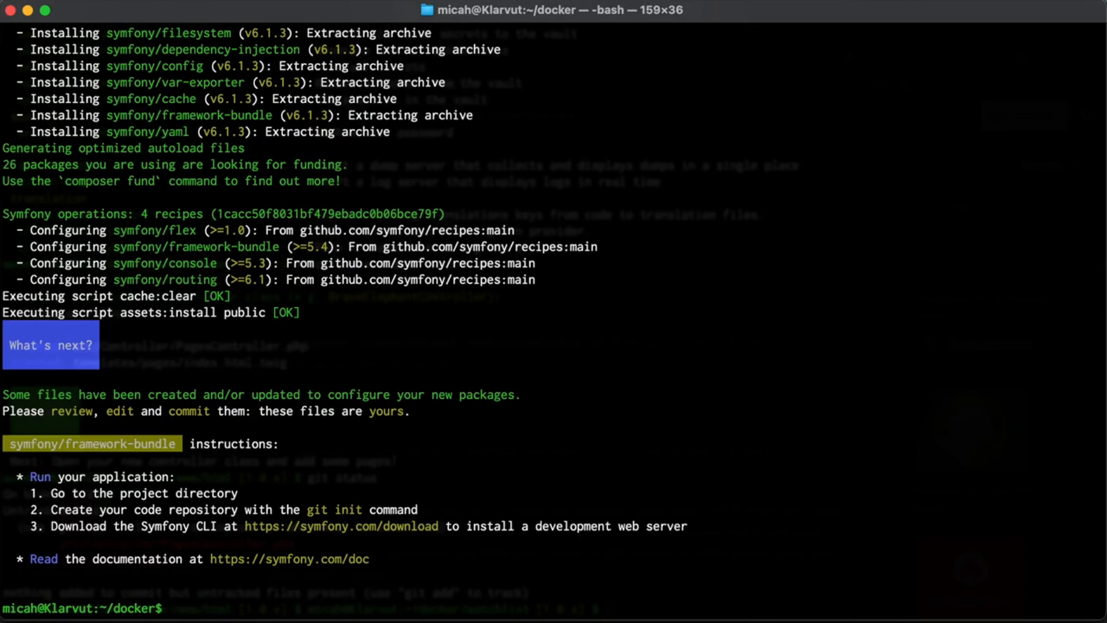
type("cd")
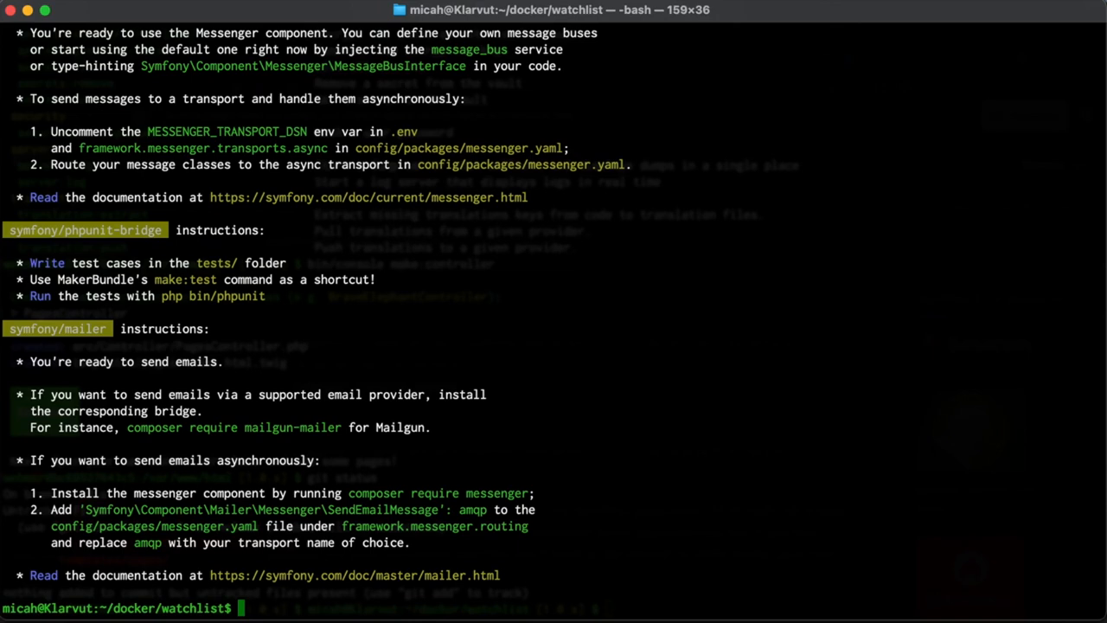
- Initialize a Git repository and rename the branch to 1.0.x
type("git init")
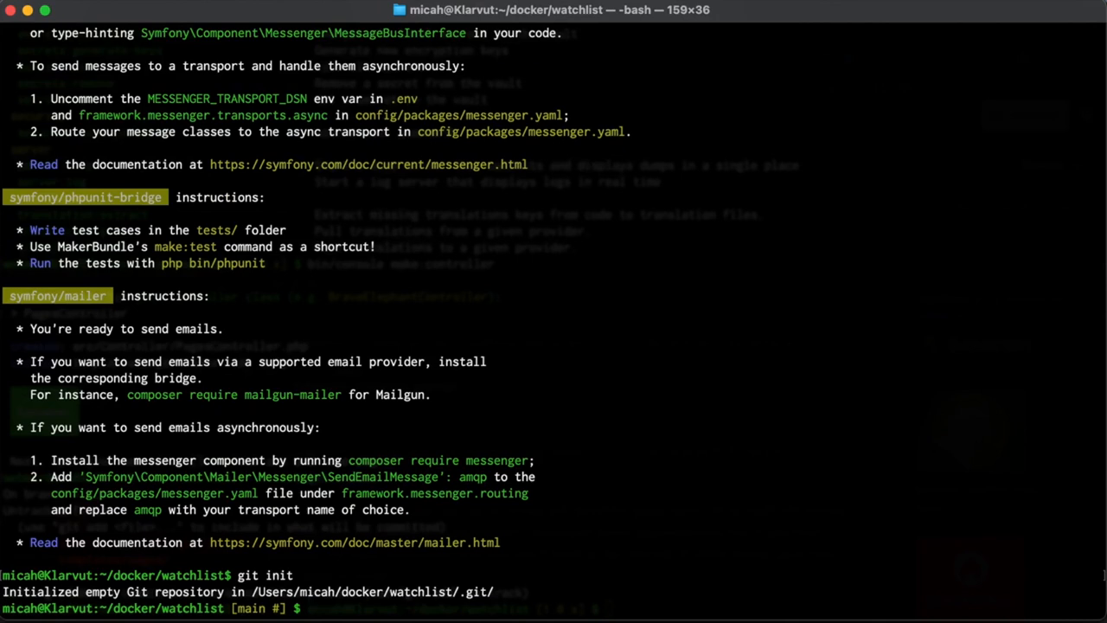
type("git branch -m 1.0.x")
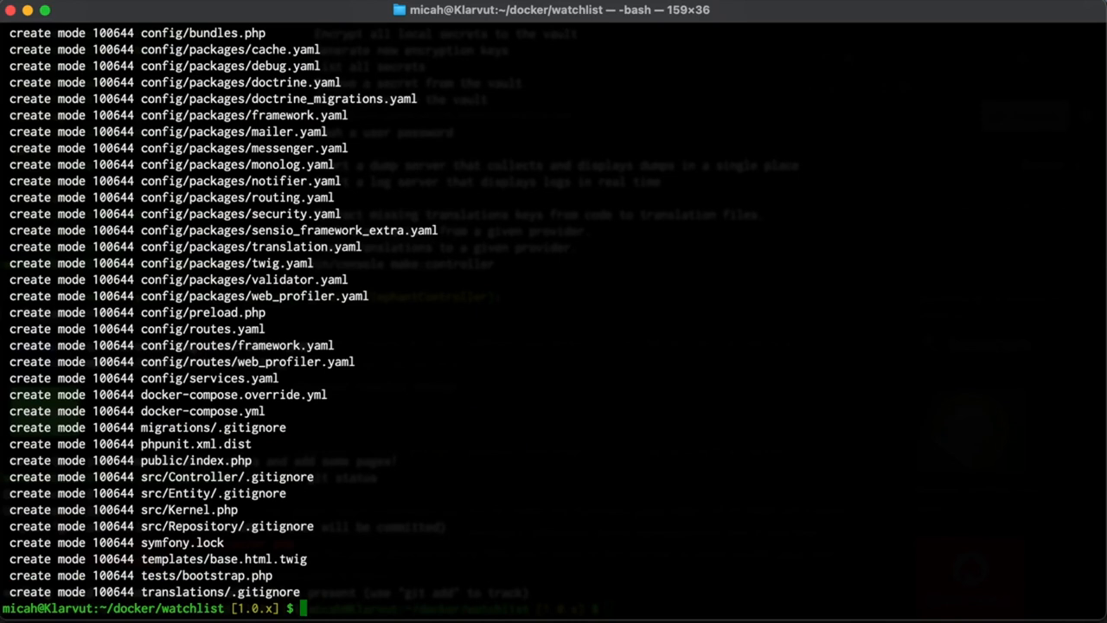
- List the watchlist folder and display docker-compose.yml
type("ls")
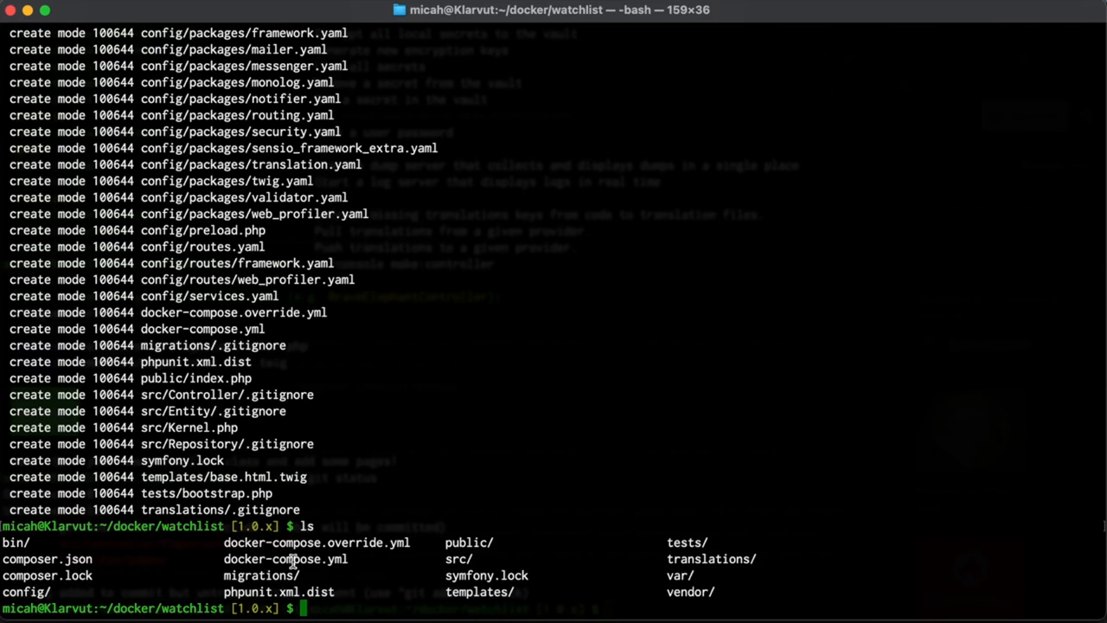
mouse_move(612, 488)
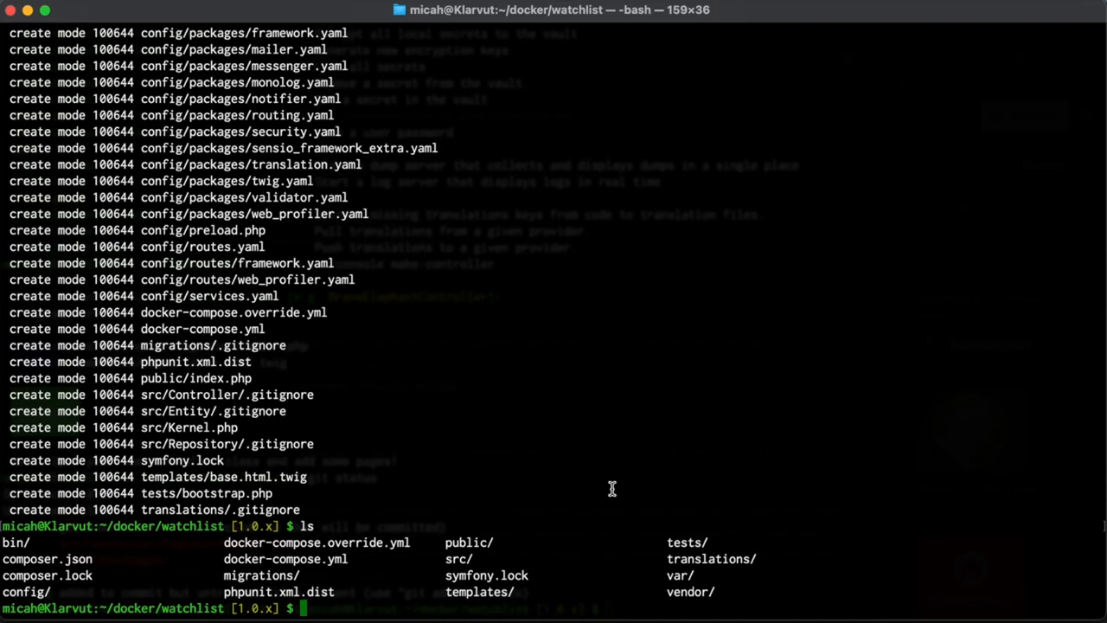
type("cat docker-compose.yml")
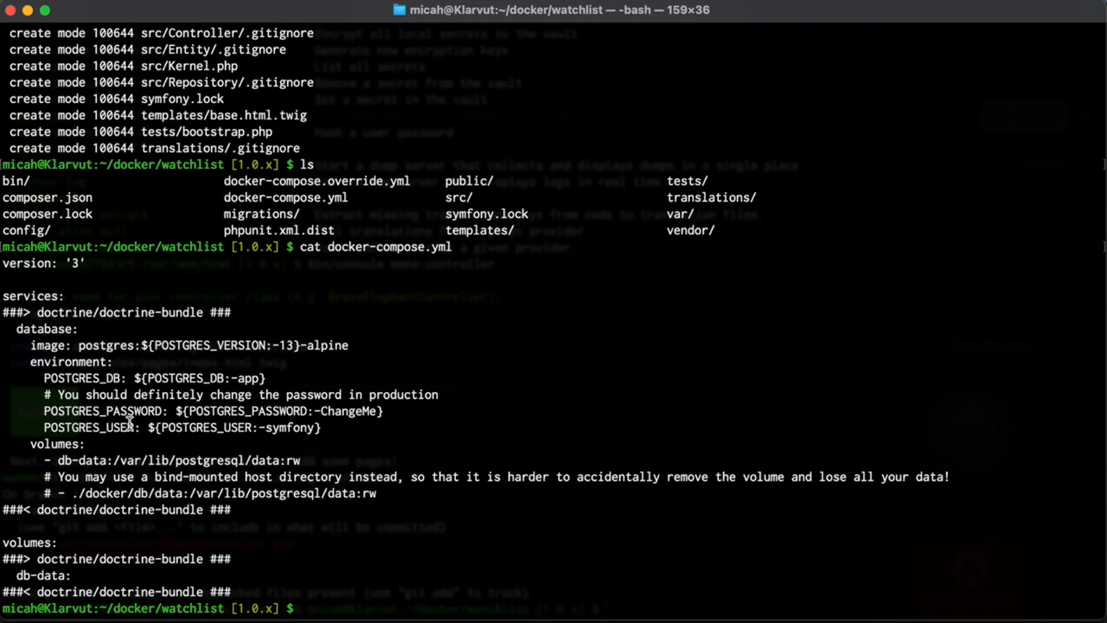
mouse_move(580, 489)
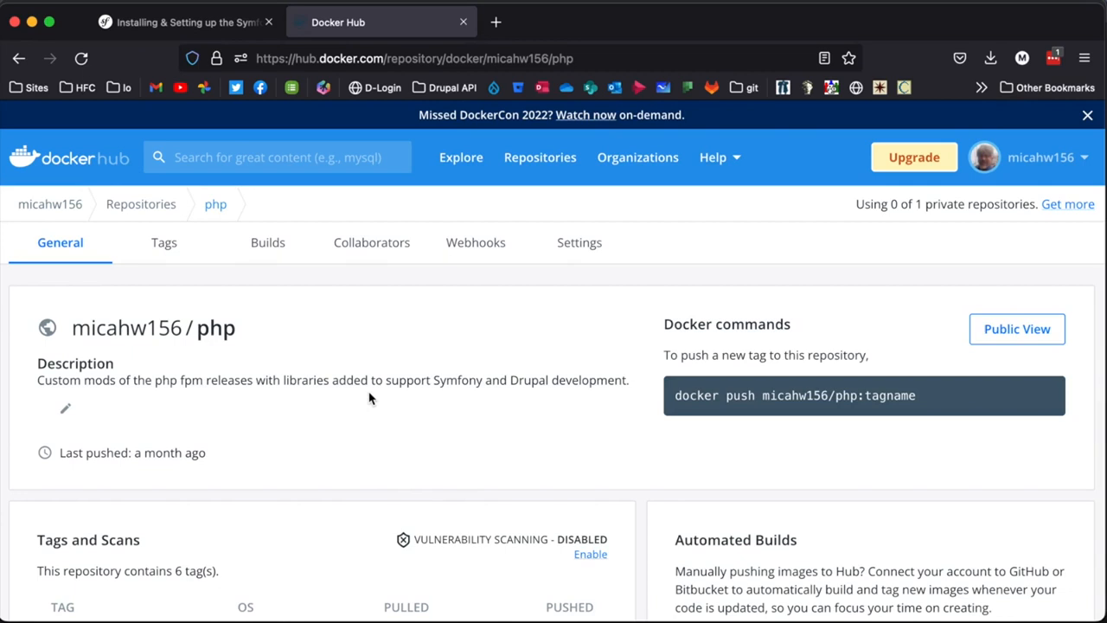
mouse_move(630, 460)
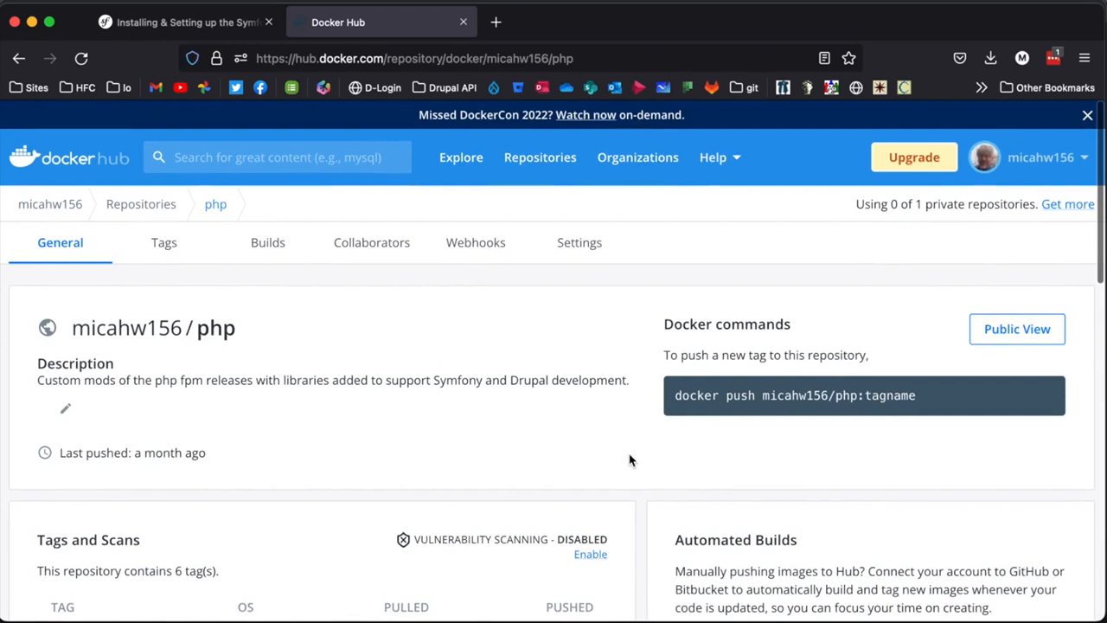
- Scroll the Docker Hub php repository page and open the Bitbucket docker_php commits
scroll("down", 3)
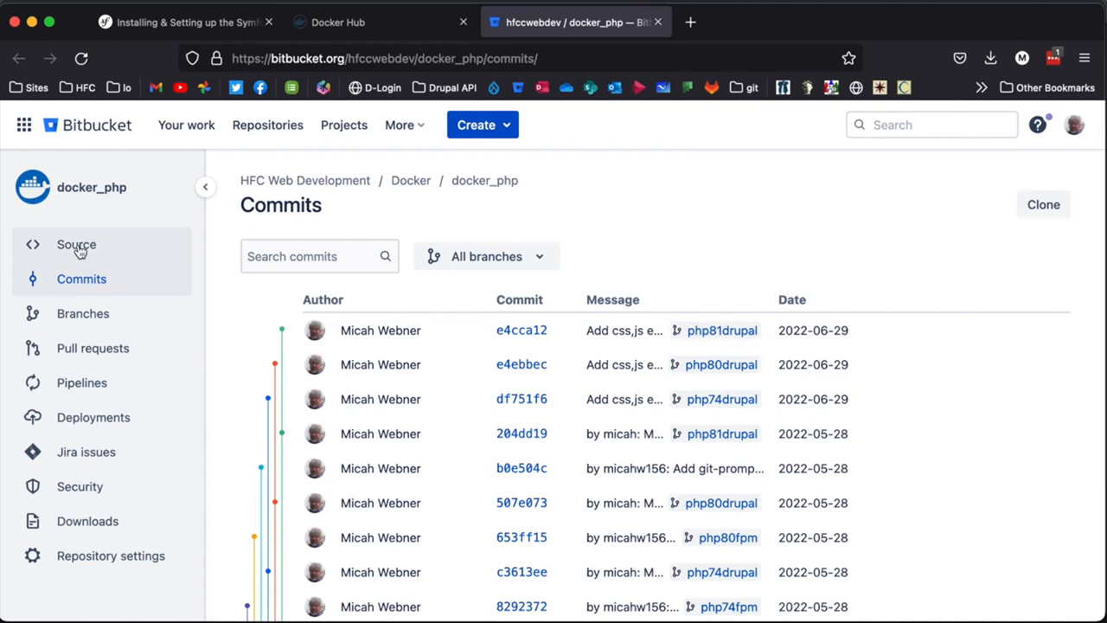
left_click(76, 244)
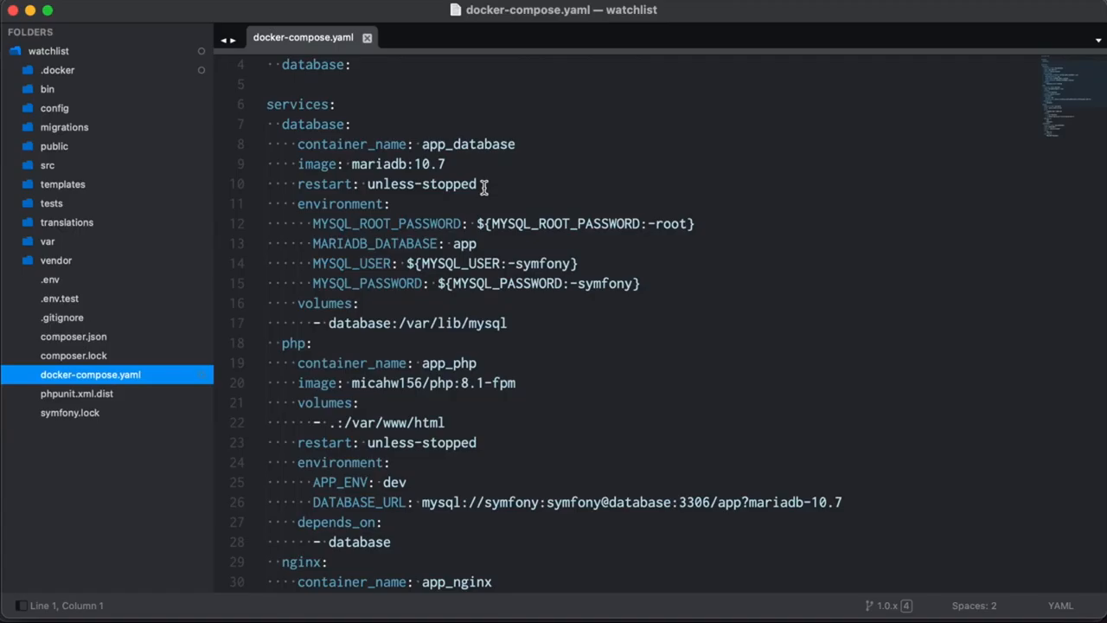
scroll("down", 3)
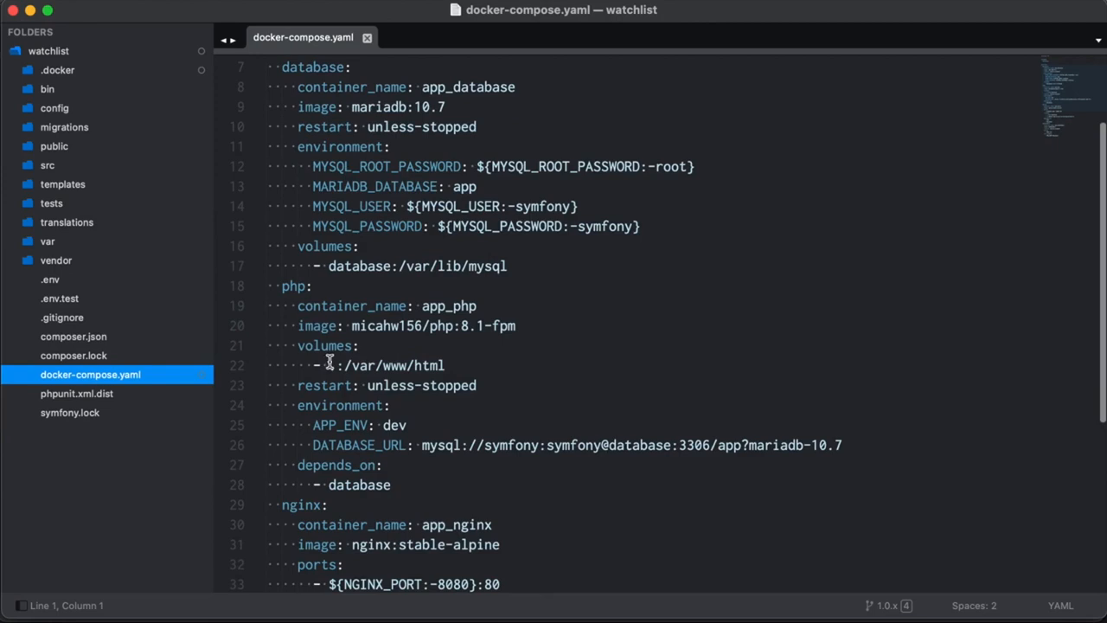
type(".:/var/www/html")
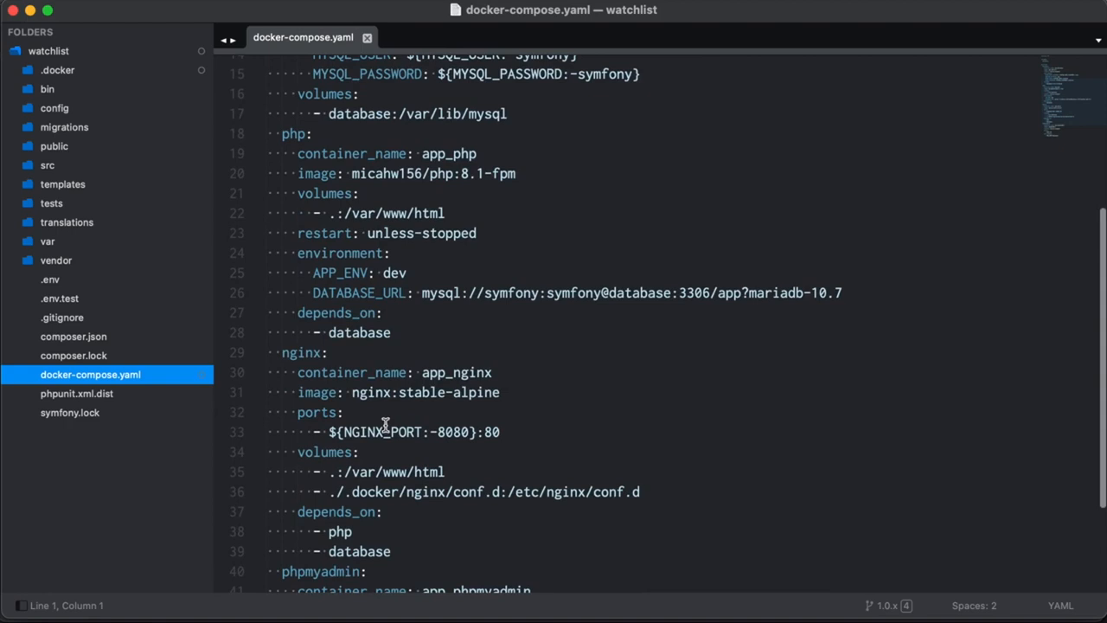
double_click(383, 431)
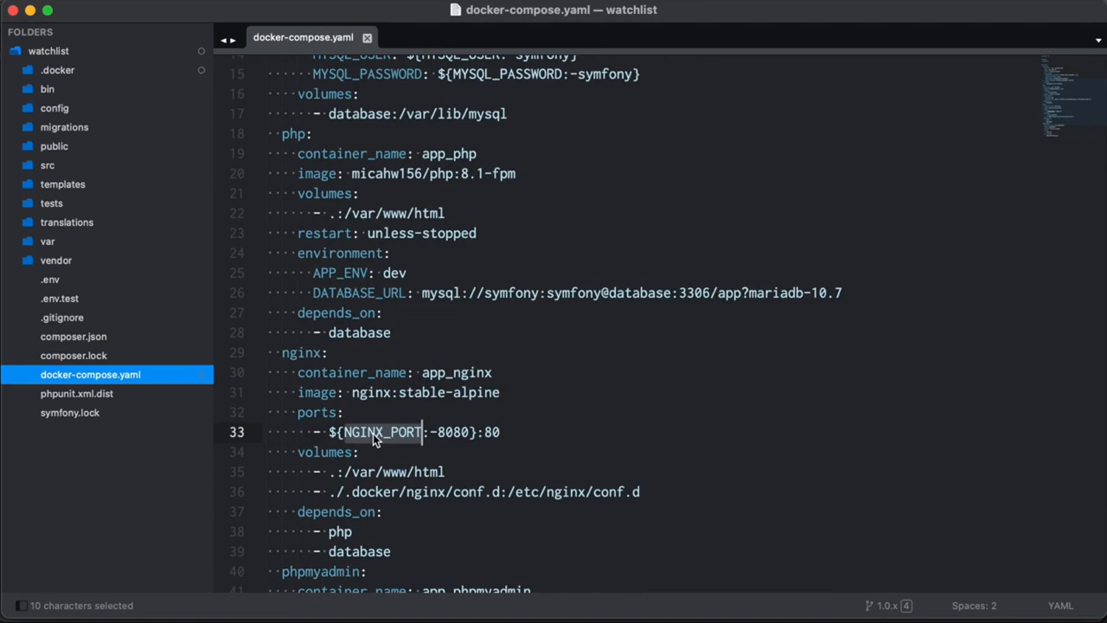
scroll("down", 3)
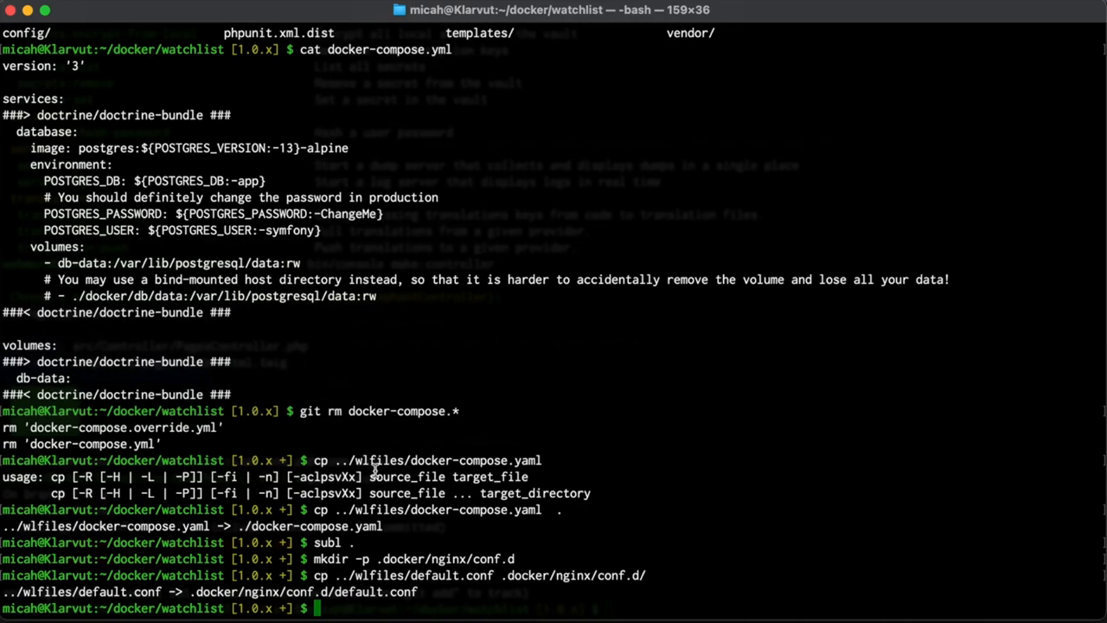
mouse_move(407, 378)
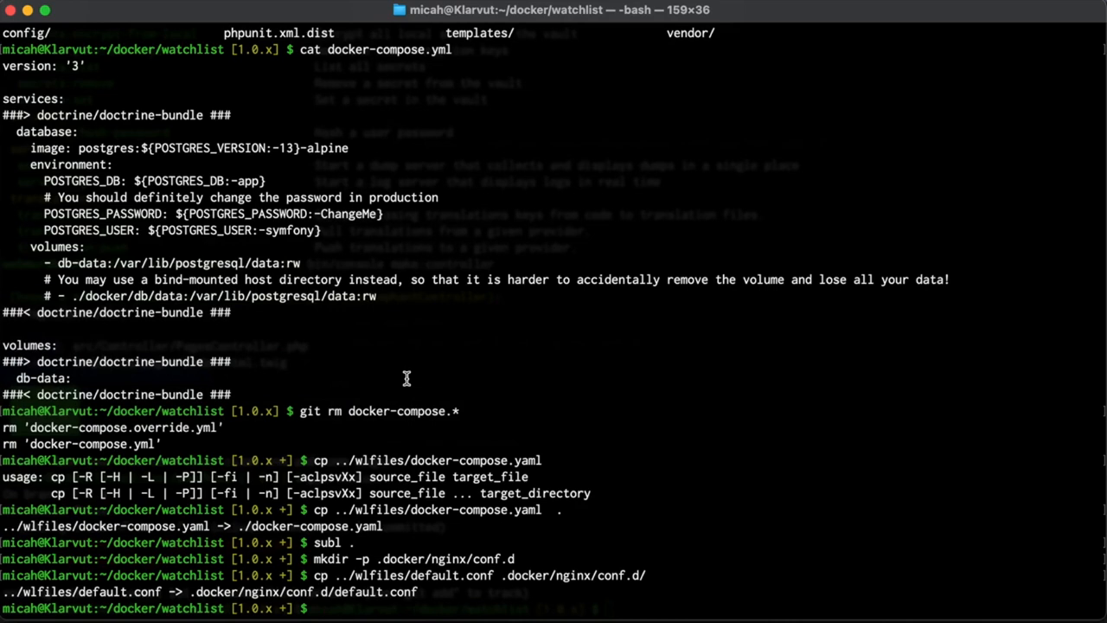
- Check git status, export NGINX_PORT=80, and start the containers with docker-compose up
type("git status")
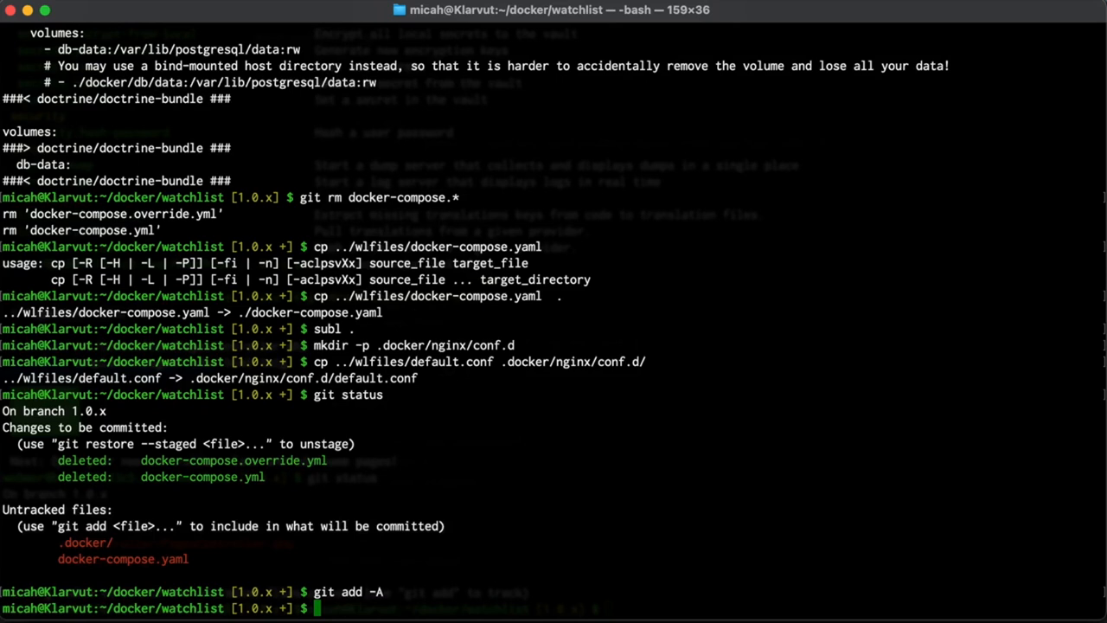
type("export NGINX_PORT=80")
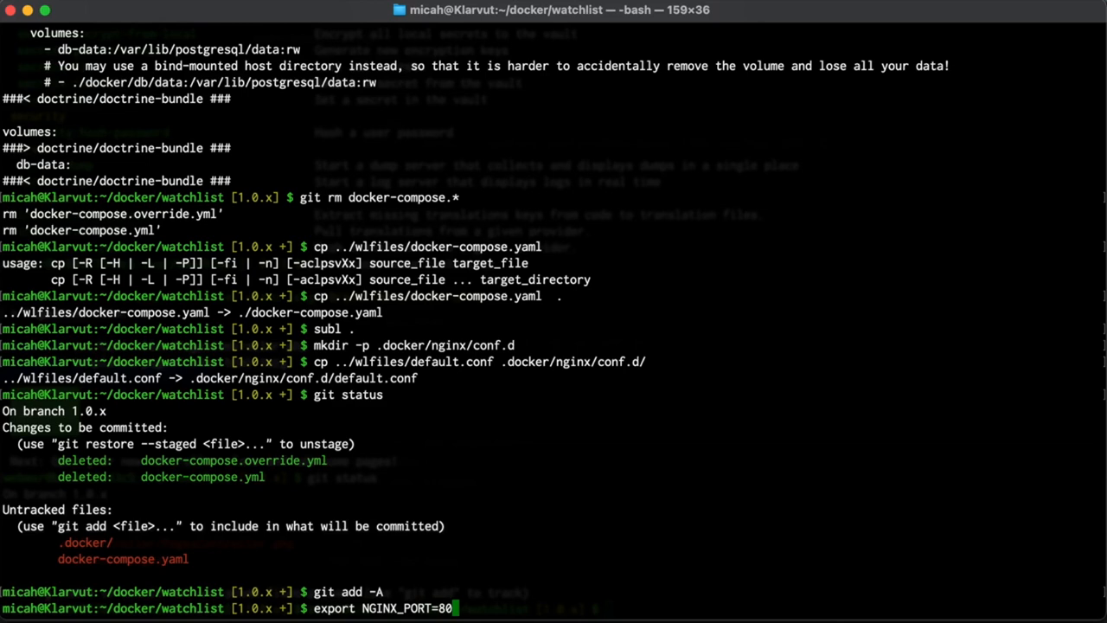
type("docker-compose up -")
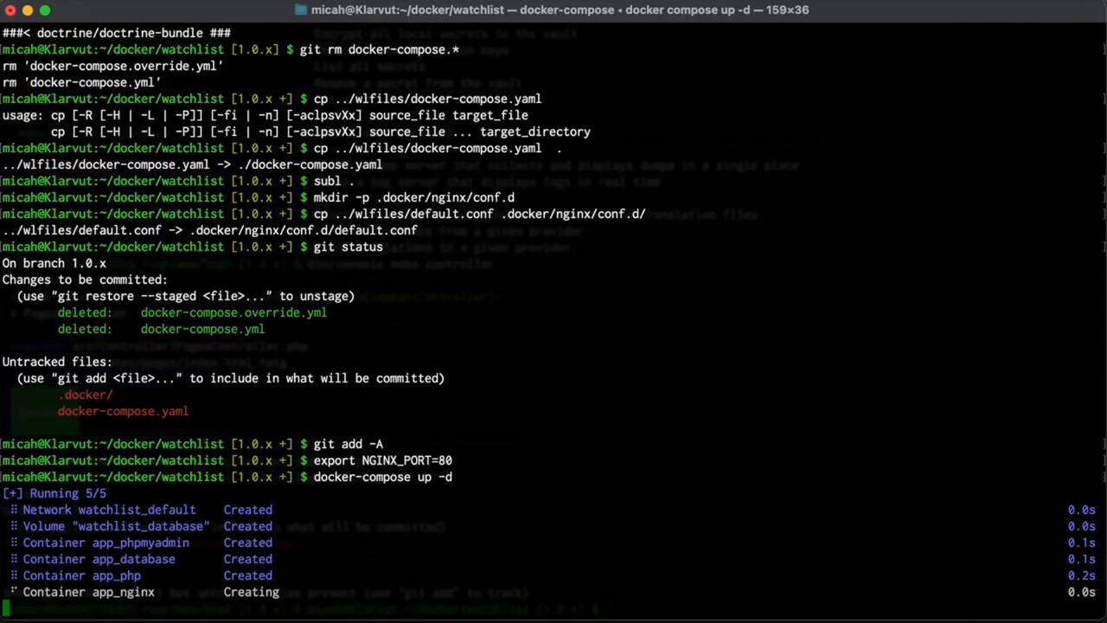
type("docke")
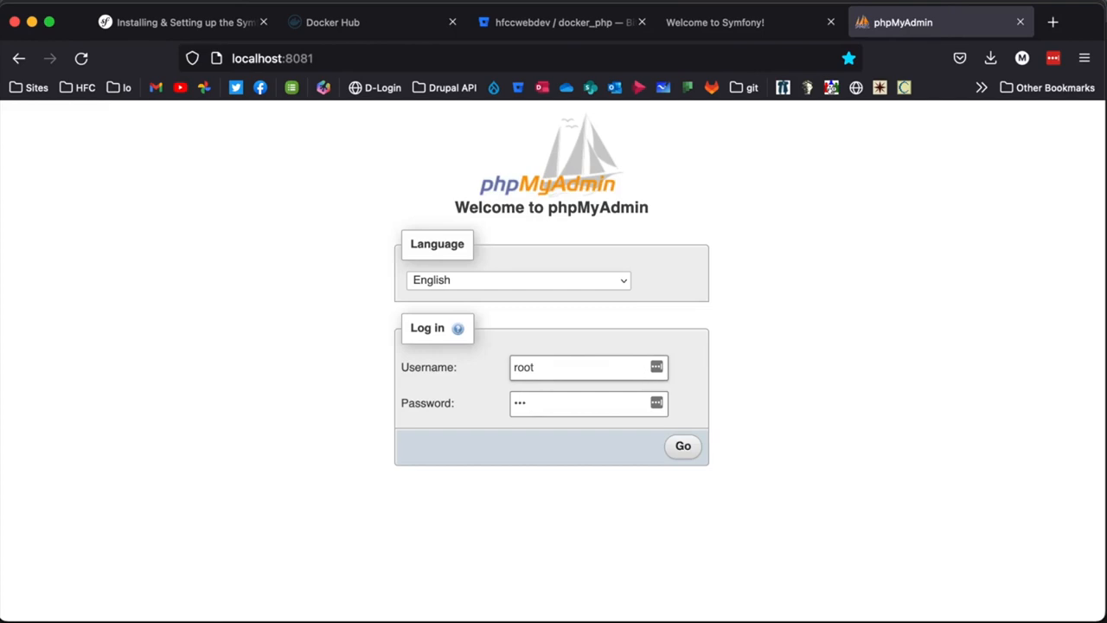
- Log in to phpMyAdmin as root and view the empty app database
left_click(682, 445)
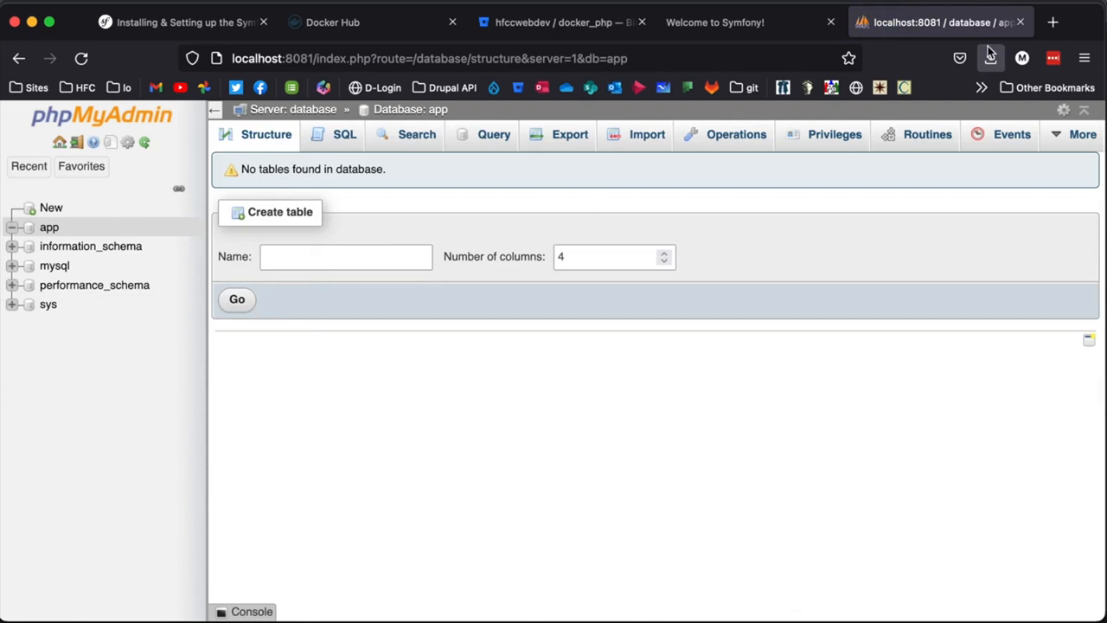
left_click(715, 21)
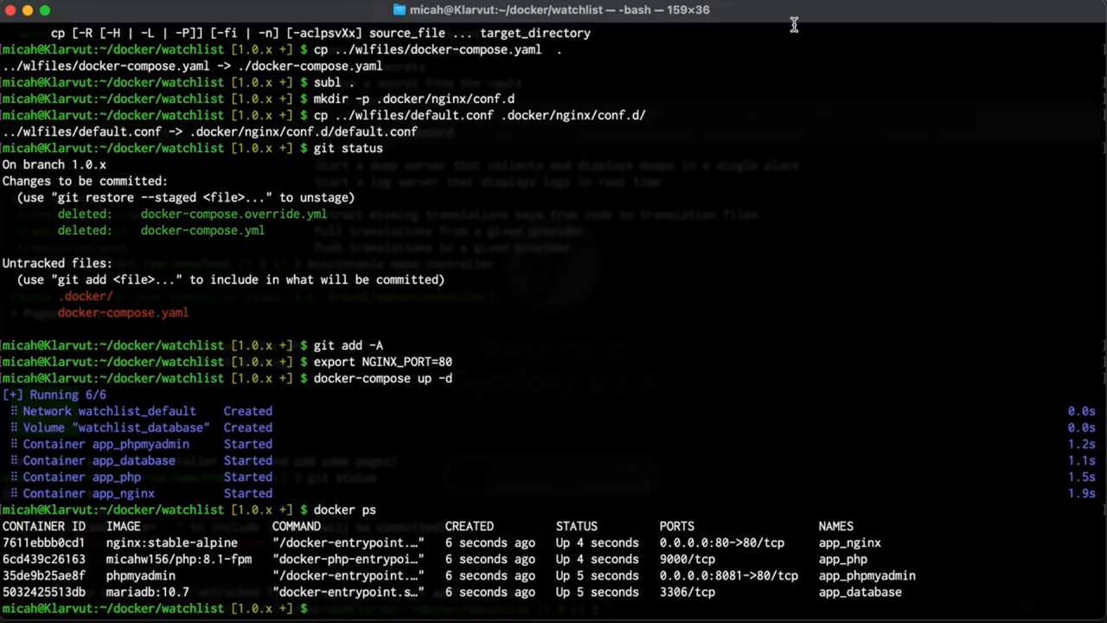
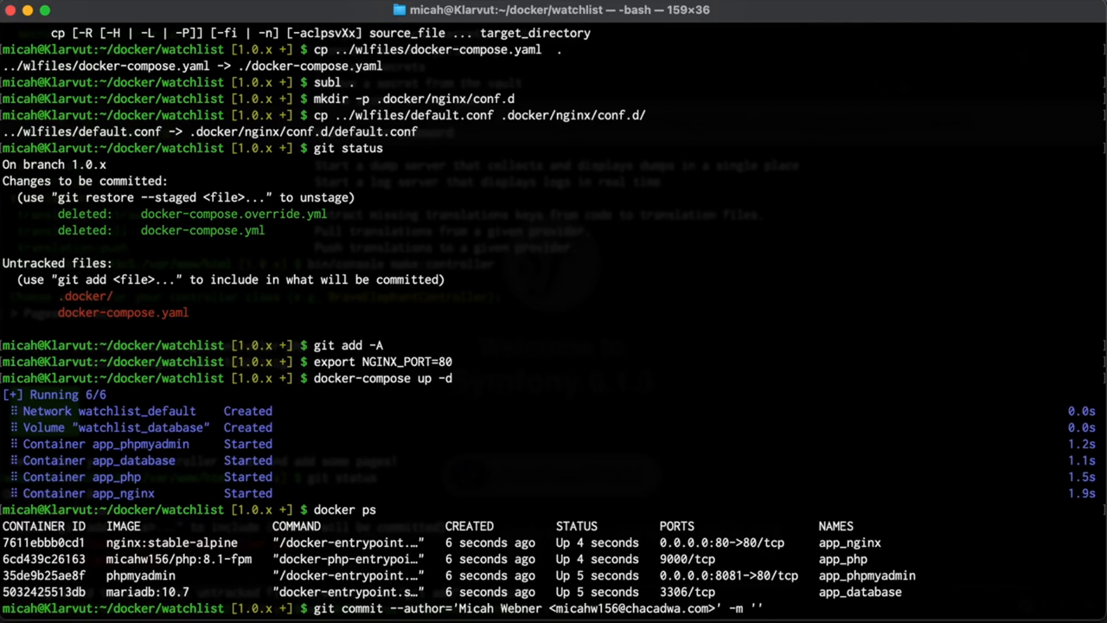
- Commit the Docker changes as 'Change docker config for LEMP stack.'
type("Change docker config for LEMP stack.")
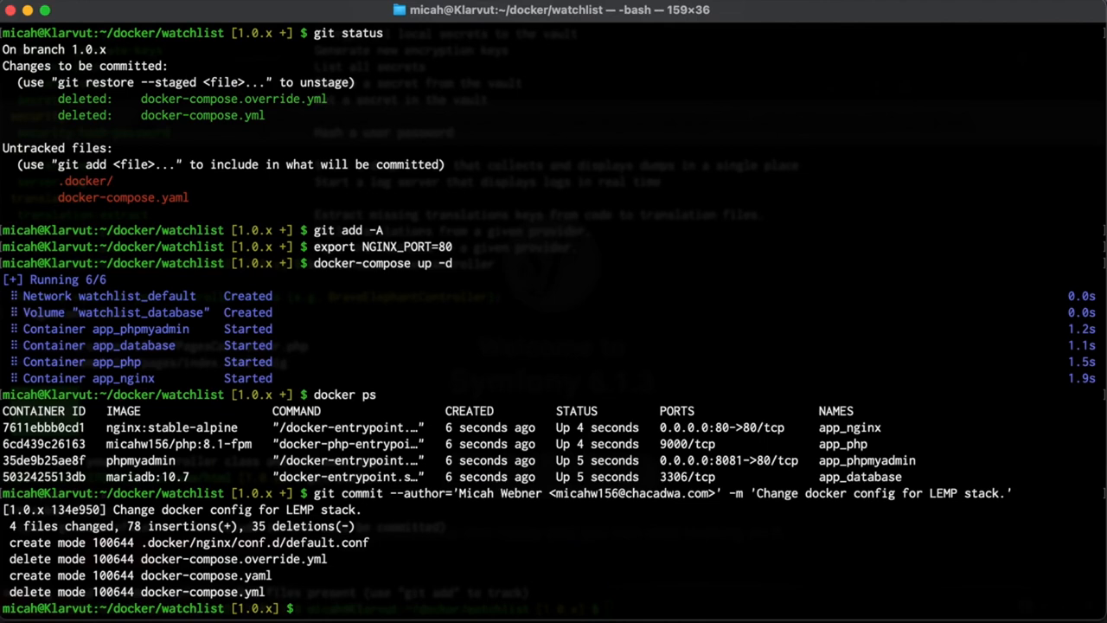
type("bin/co")
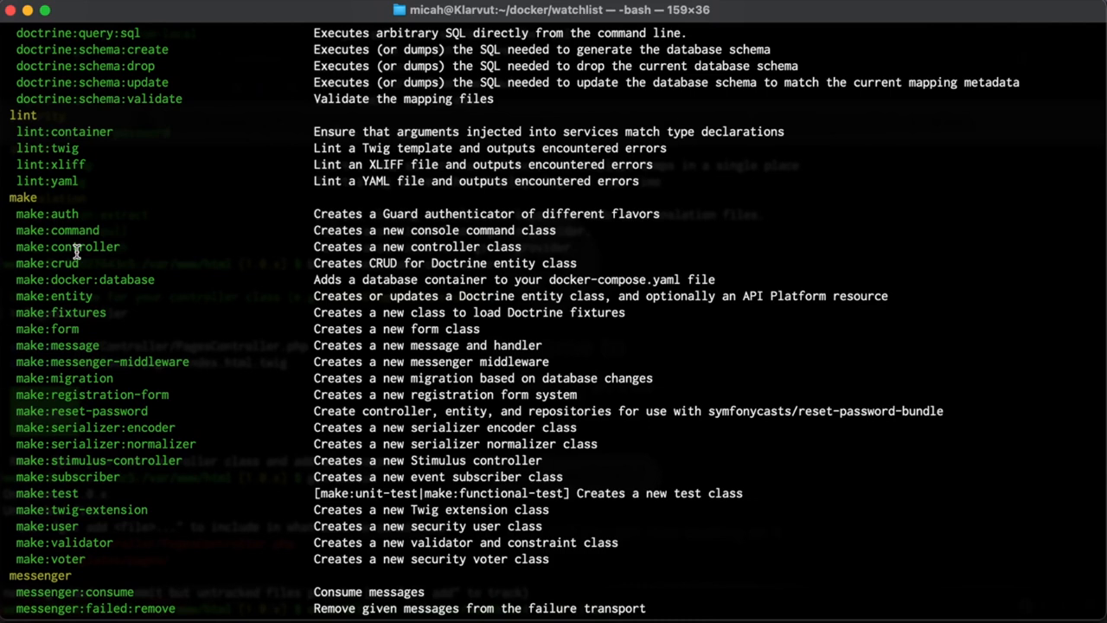
- Scroll the console command list, then run bin/console make:controller
scroll("down", 3)
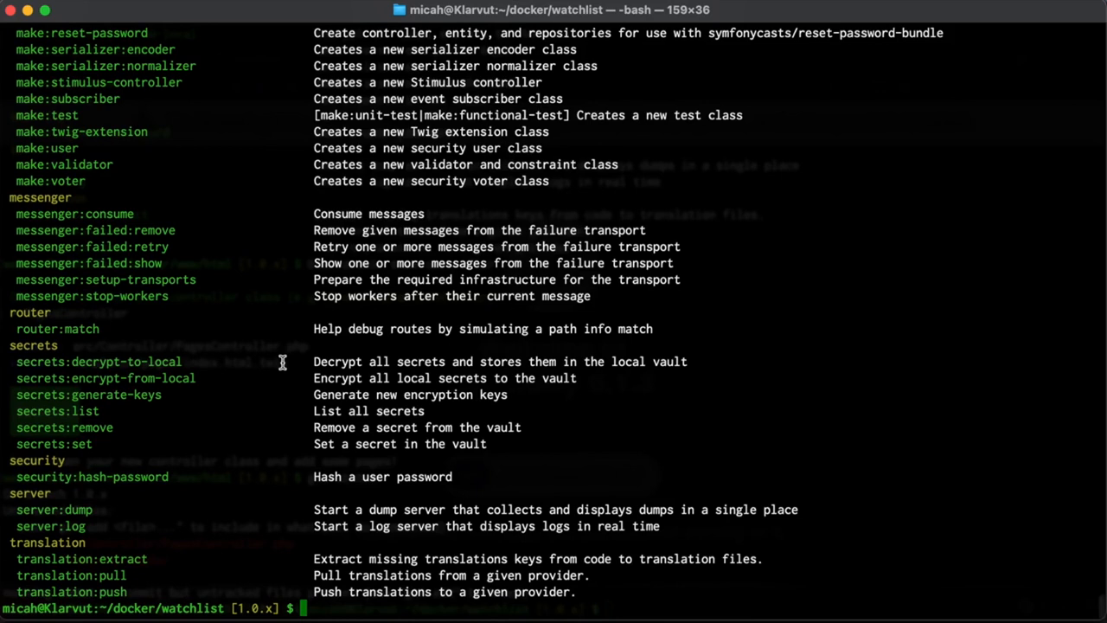
type("bin/console make:cont")
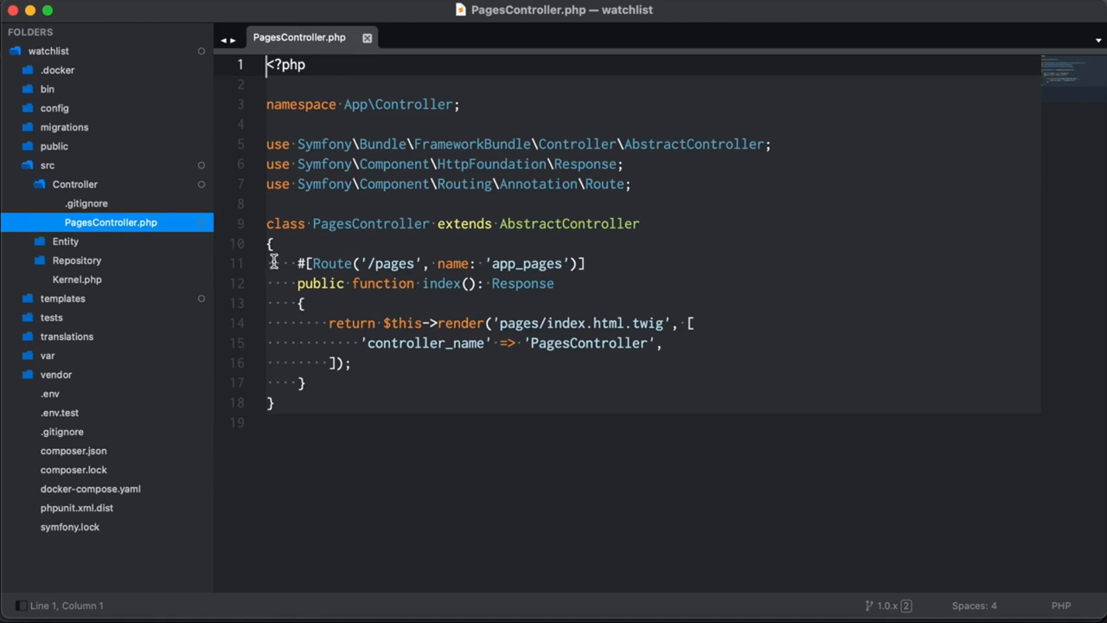
mouse_move(428, 343)
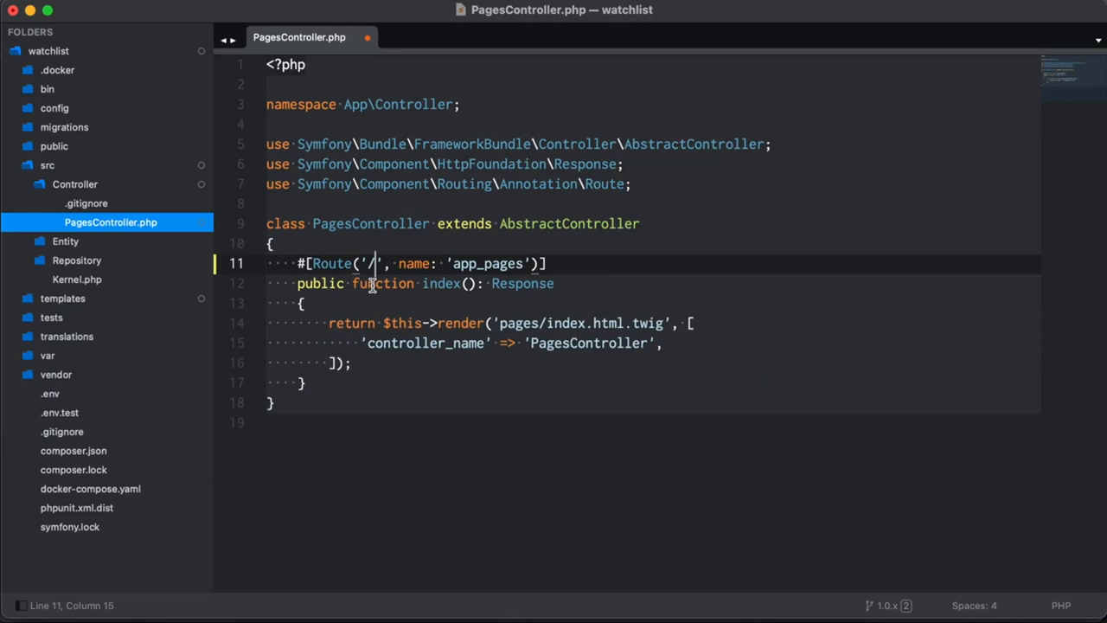
- Name the '/' route frontpage and rename the index() method to frontpage()
type("frontpage")
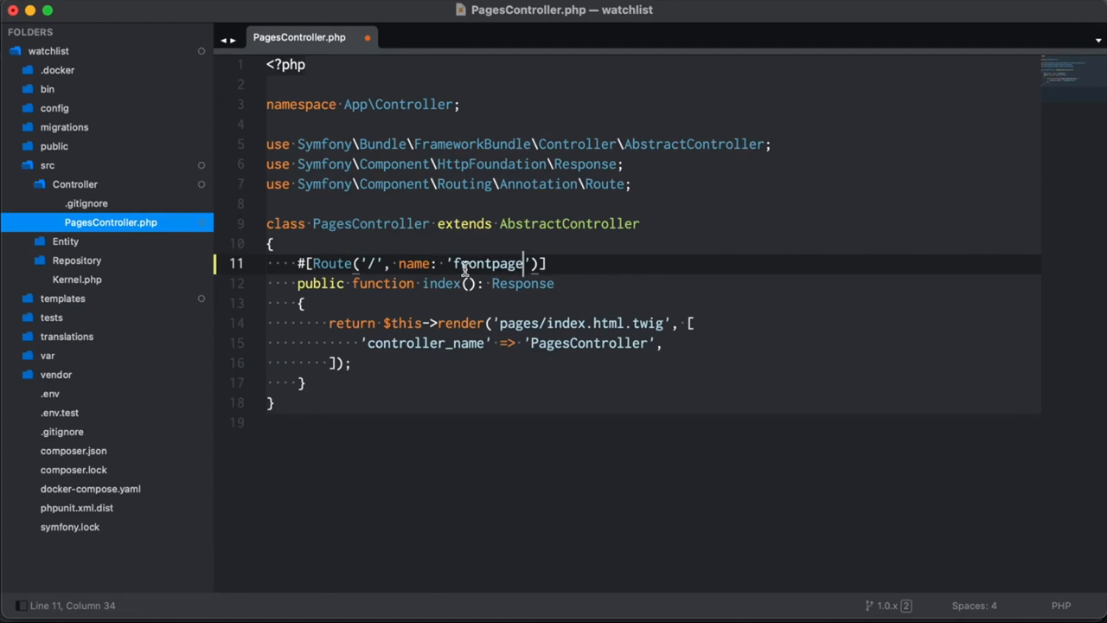
type("frontpage")
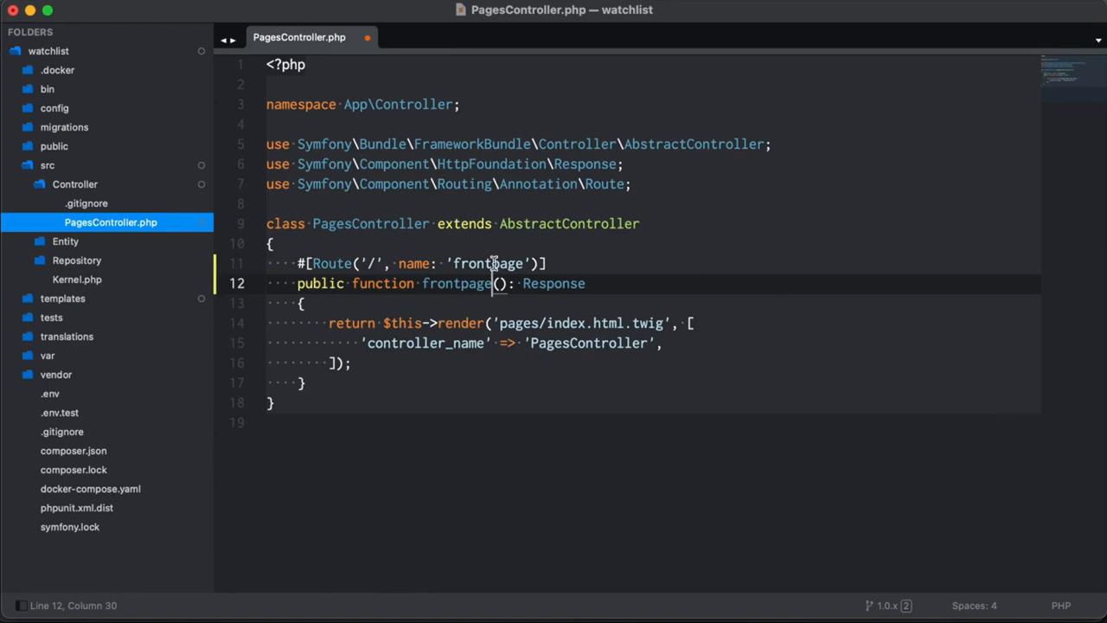
mouse_move(441, 284)
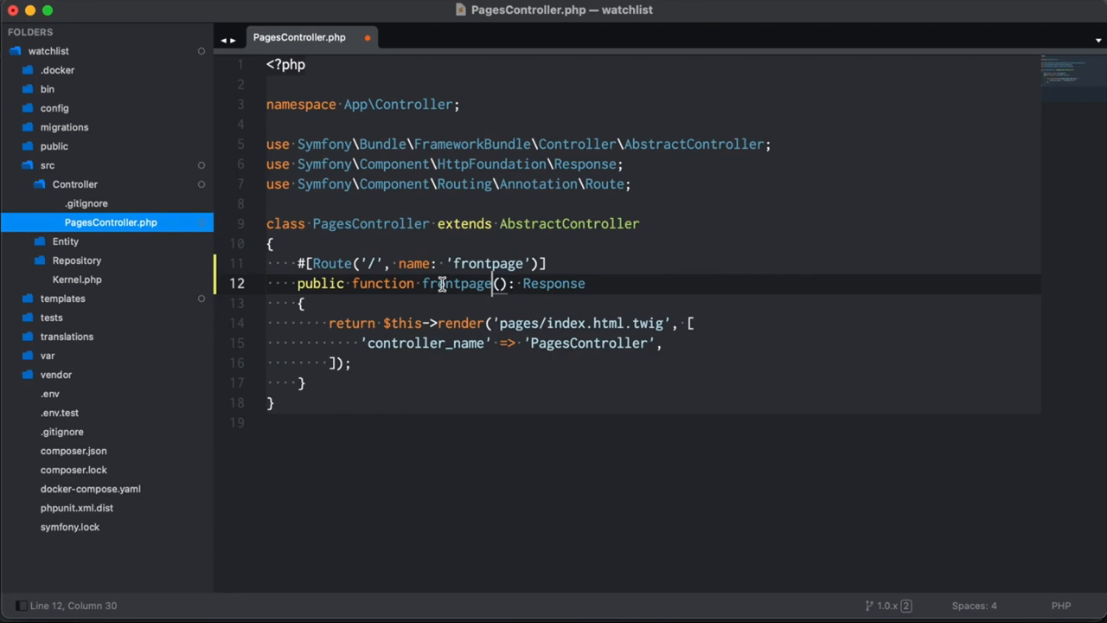
mouse_move(515, 311)
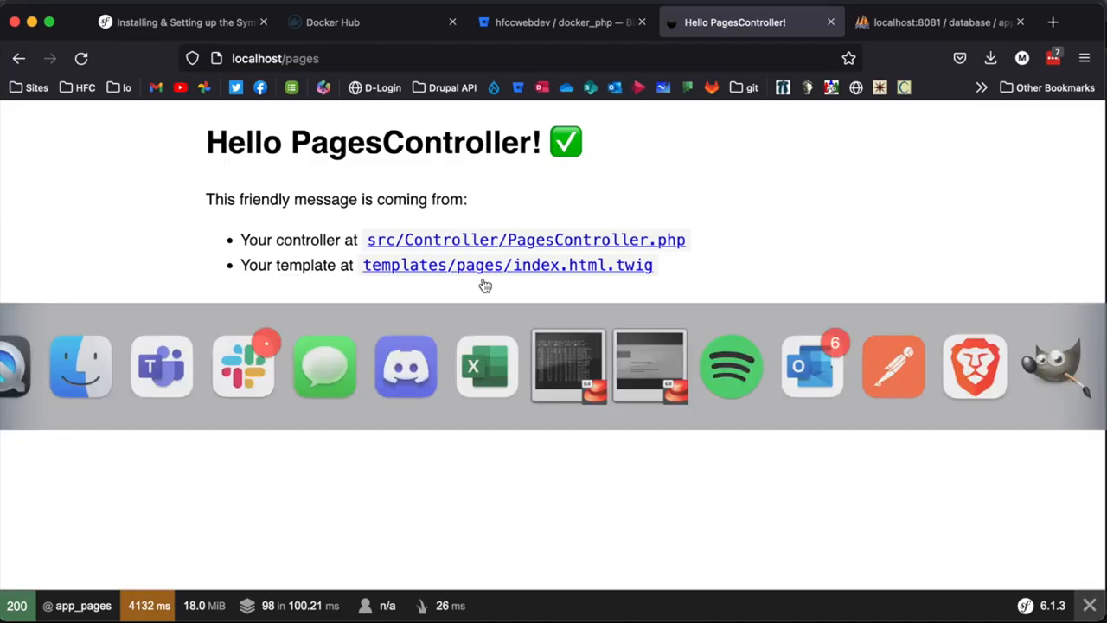
- Leave the Hello PagesController page at /pages and return to PagesController.php in Sublime Text
left_click(274, 58)
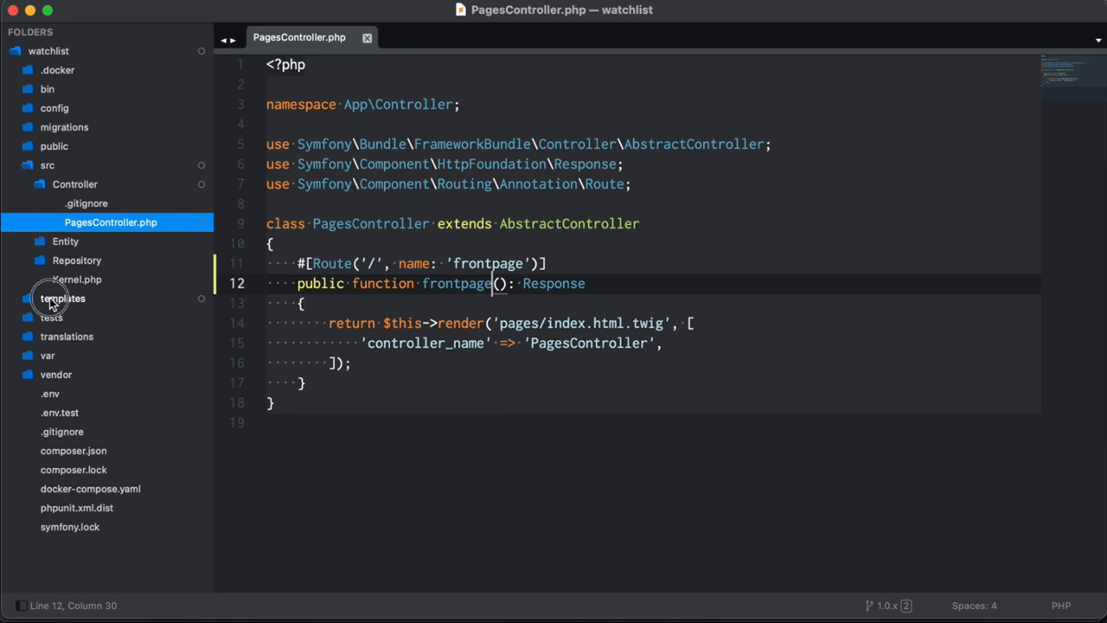
- Expand the templates folder, inspect index.html.twig, and open base.html.twig
double_click(99, 336)
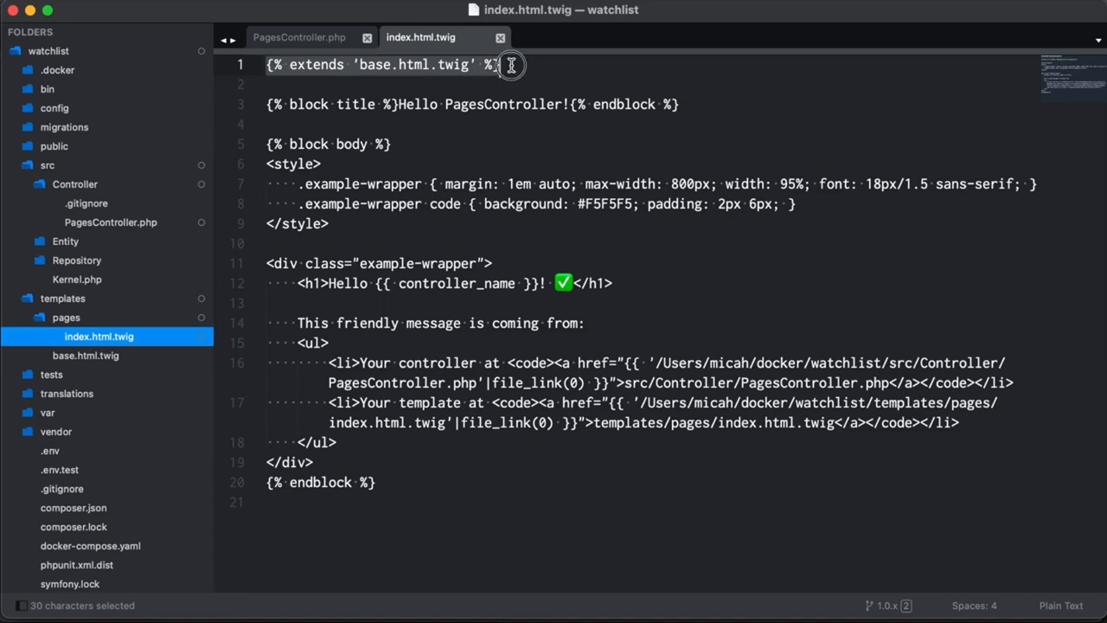
left_click(86, 354)
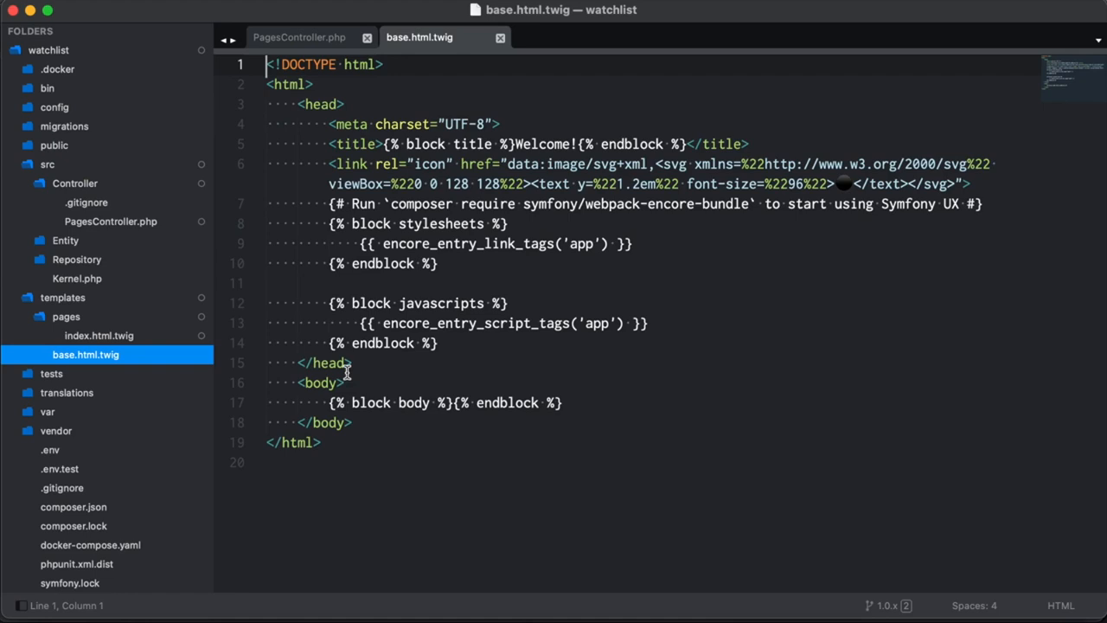
mouse_move(322, 503)
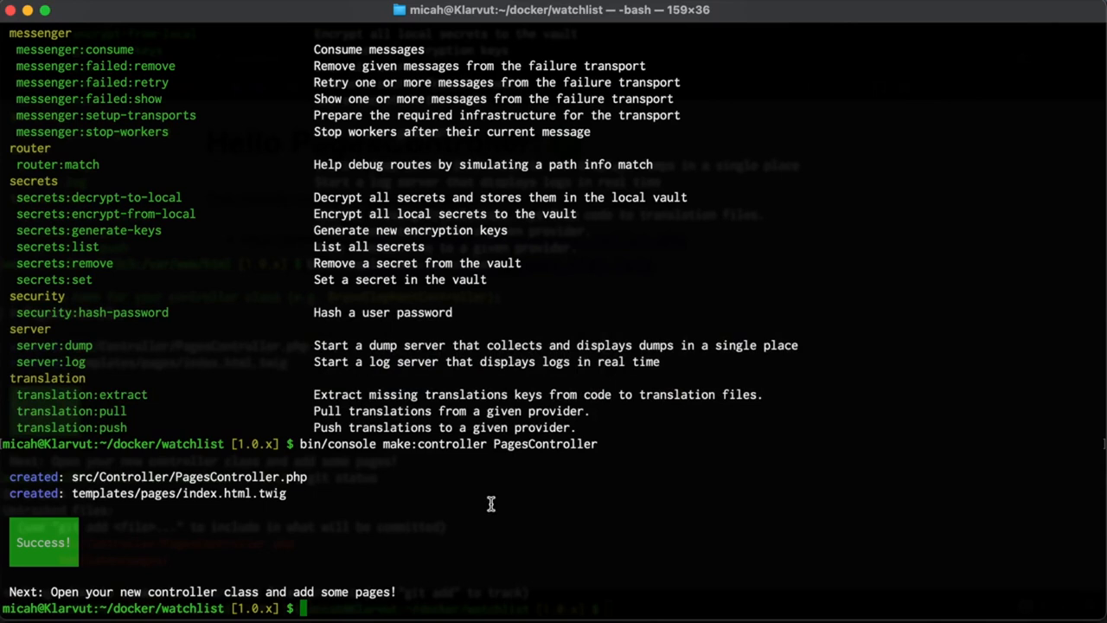
- Remove templates/pages and copy ../wlfiles/app.html.twig into the templates folder
type("rm -r templates/pages")
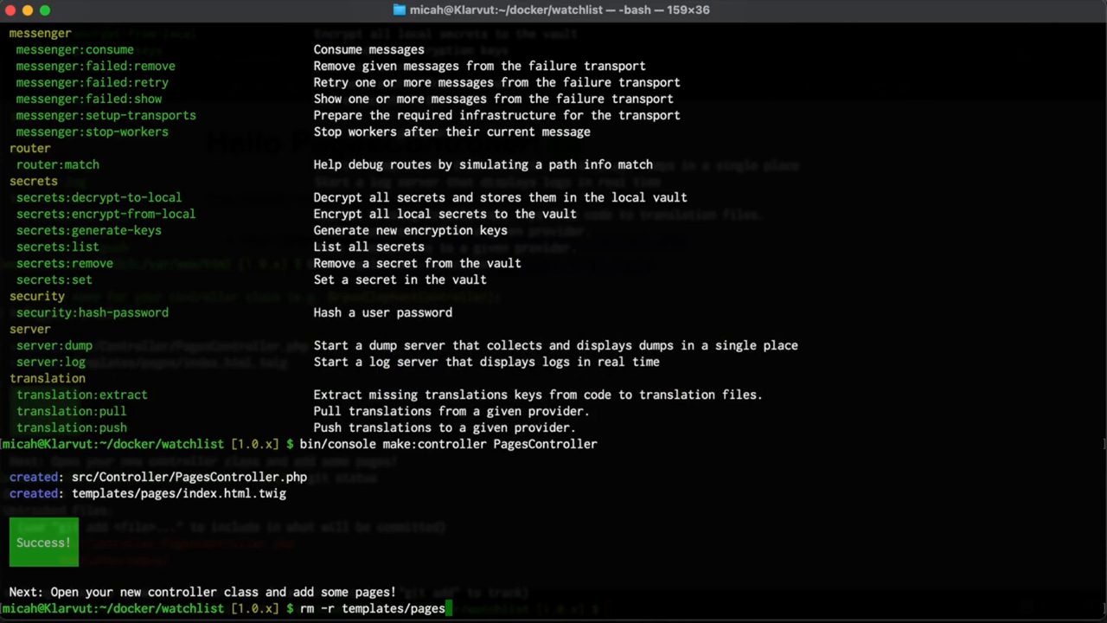
type("cp ../wlfiles/app.")
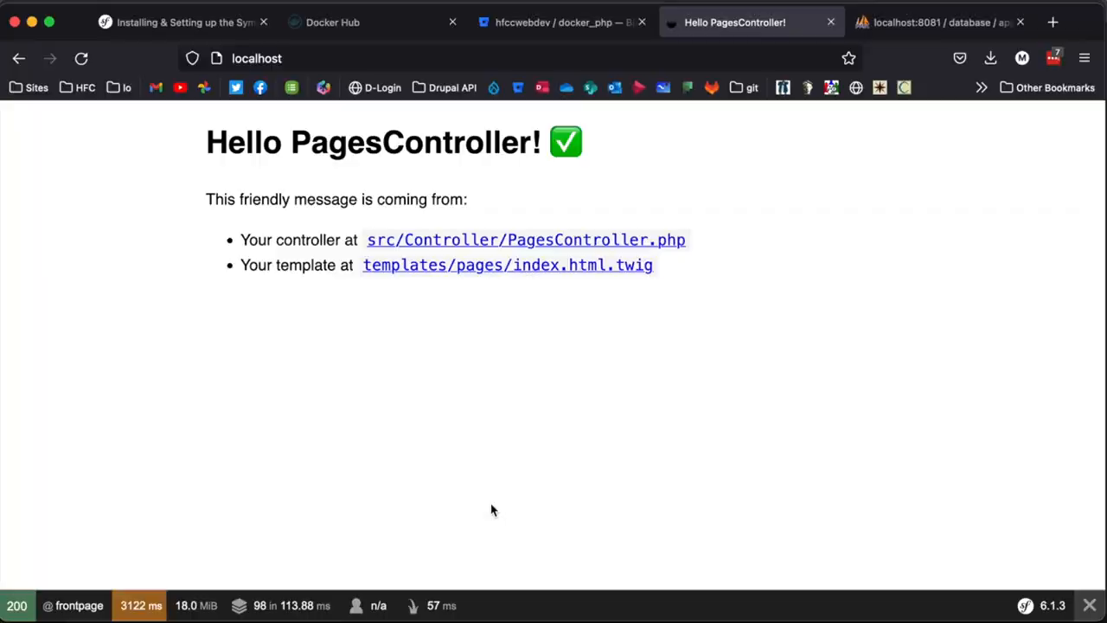
key("cmd+tab")
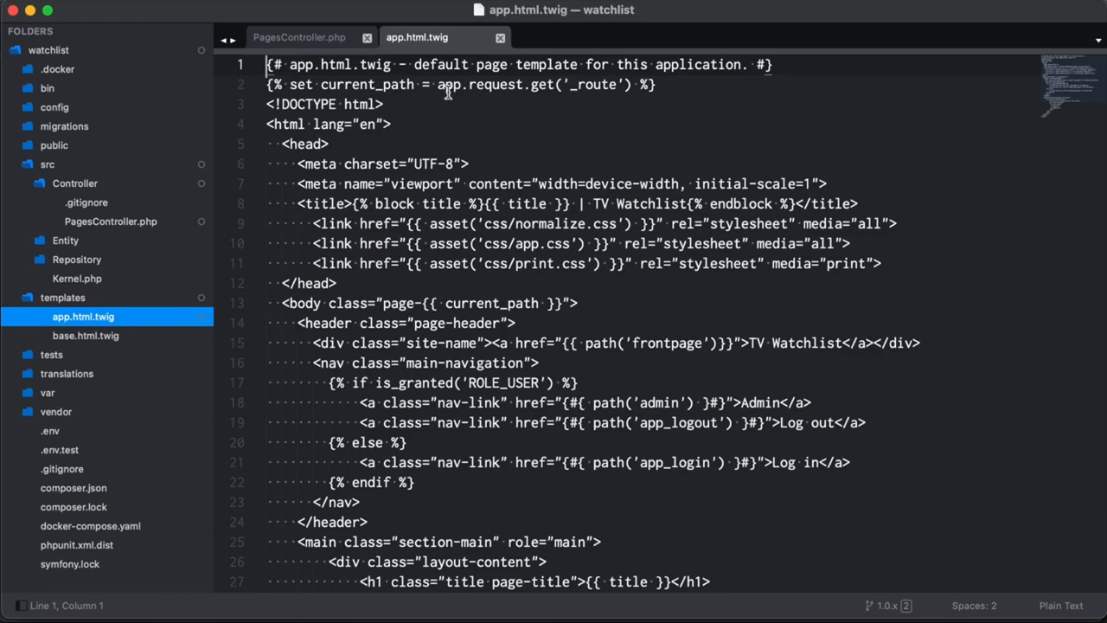
mouse_move(337, 304)
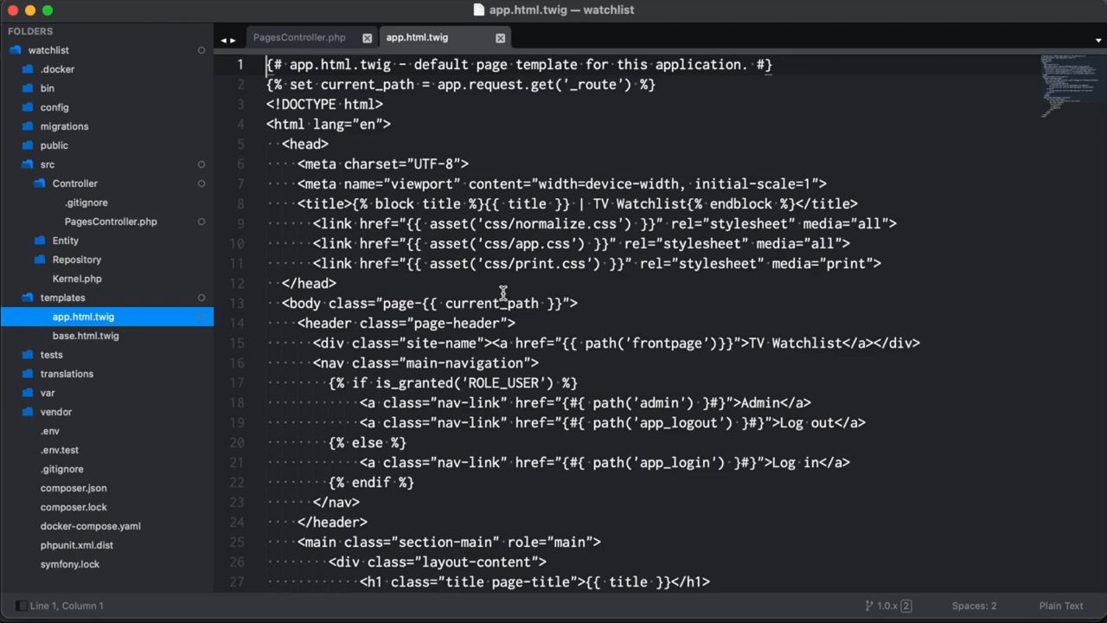
- Delete the print.css stylesheet link from the head of app.html.twig
left_click(312, 263)
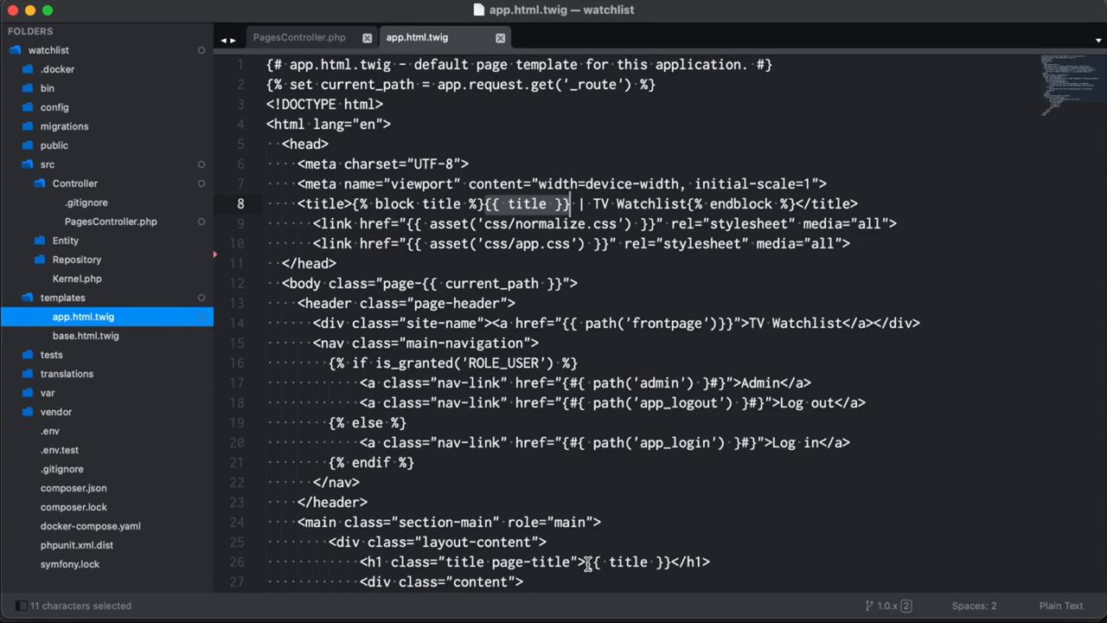
scroll("down", 3)
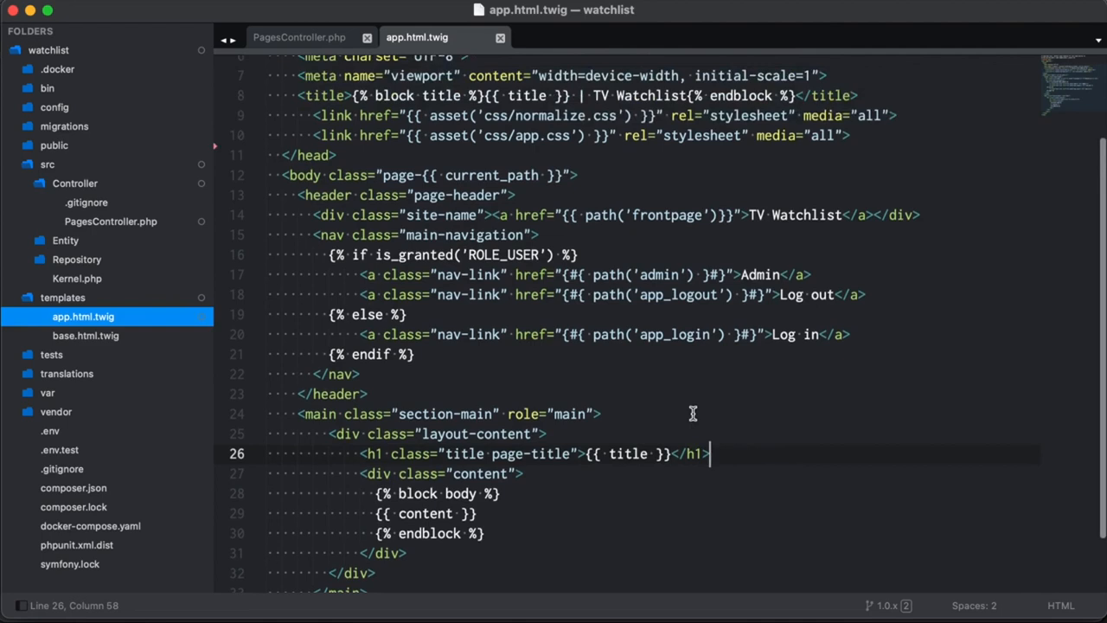
- Make the frontpage route '/' render app.html.twig with 'My Watchlist' and 'Hello, world!'
left_click(298, 37)
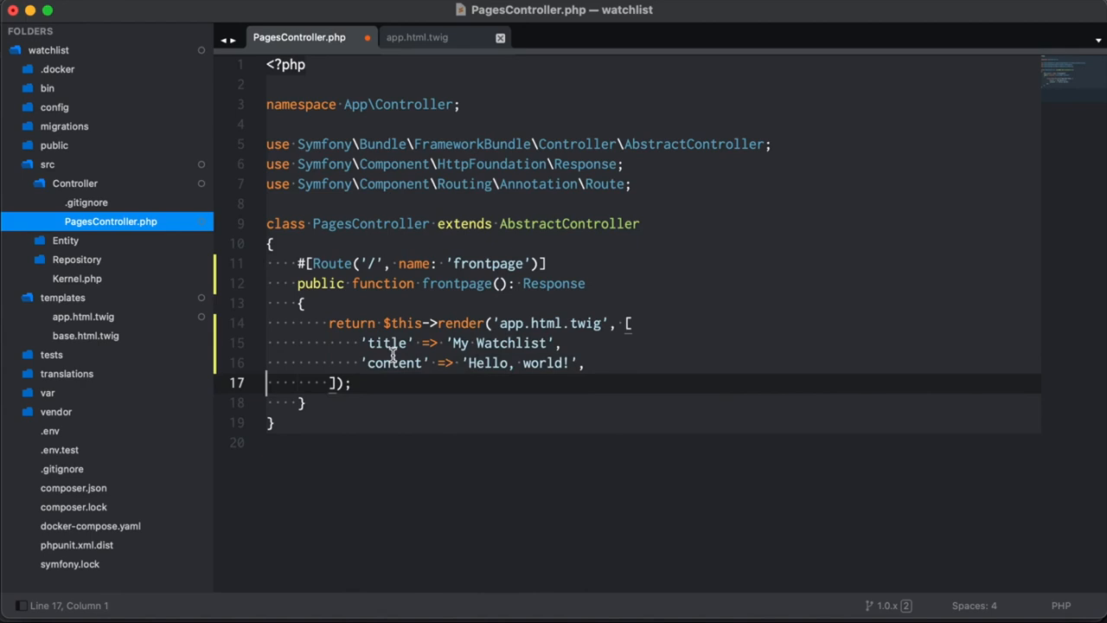
left_click(416, 36)
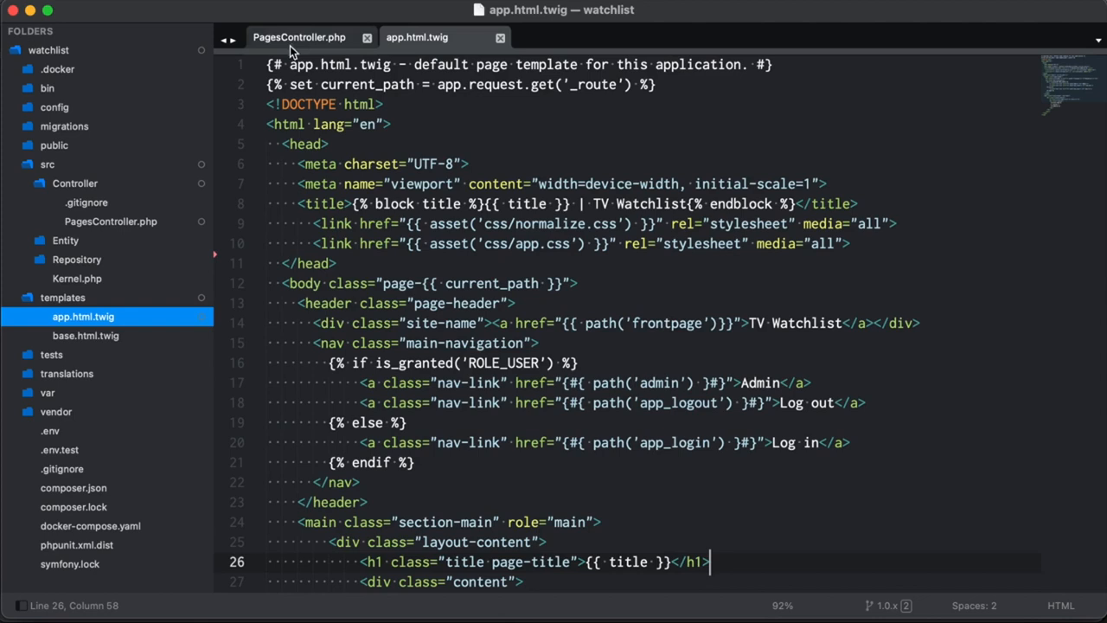
mouse_move(592, 388)
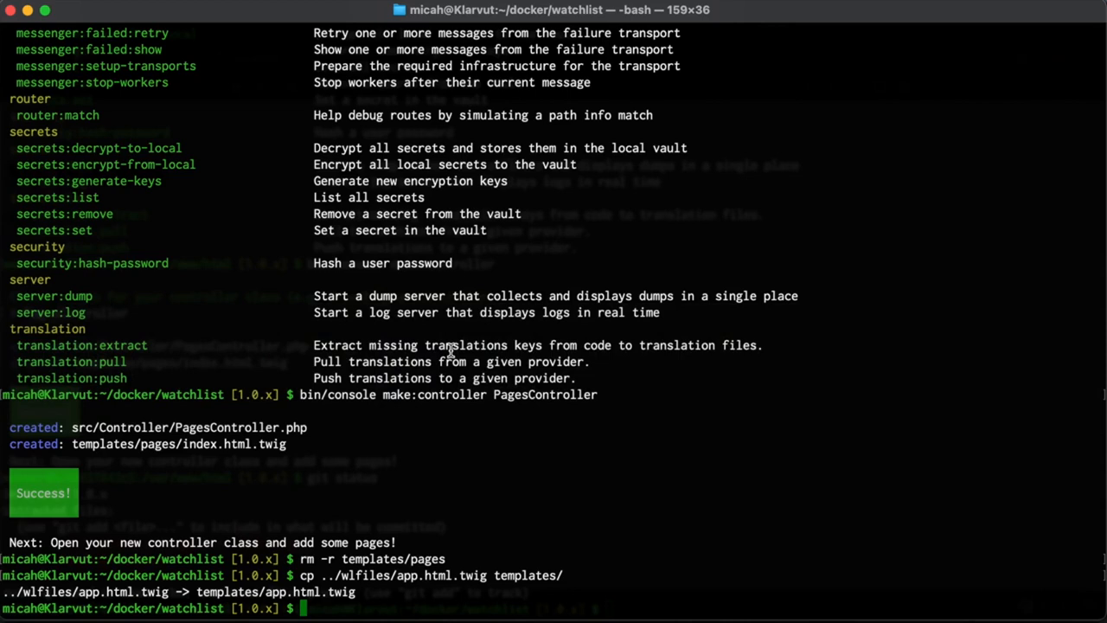
- Create the public/css folder with mkdir
type("mkdir public/")
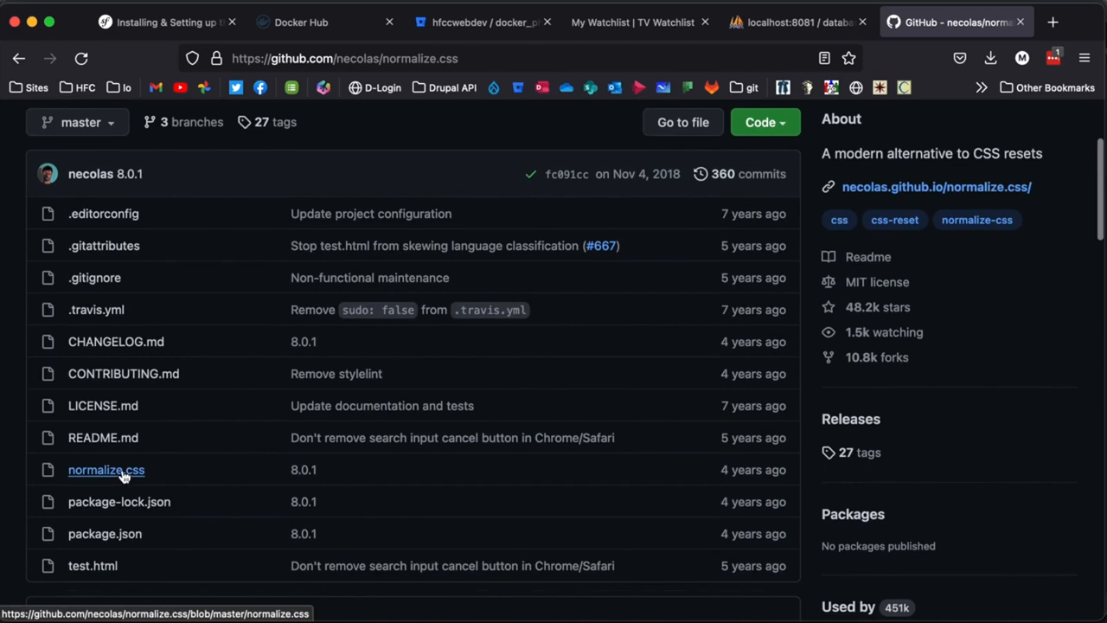
- Open normalize.css in the GitHub repository and view its raw source
left_click(106, 470)
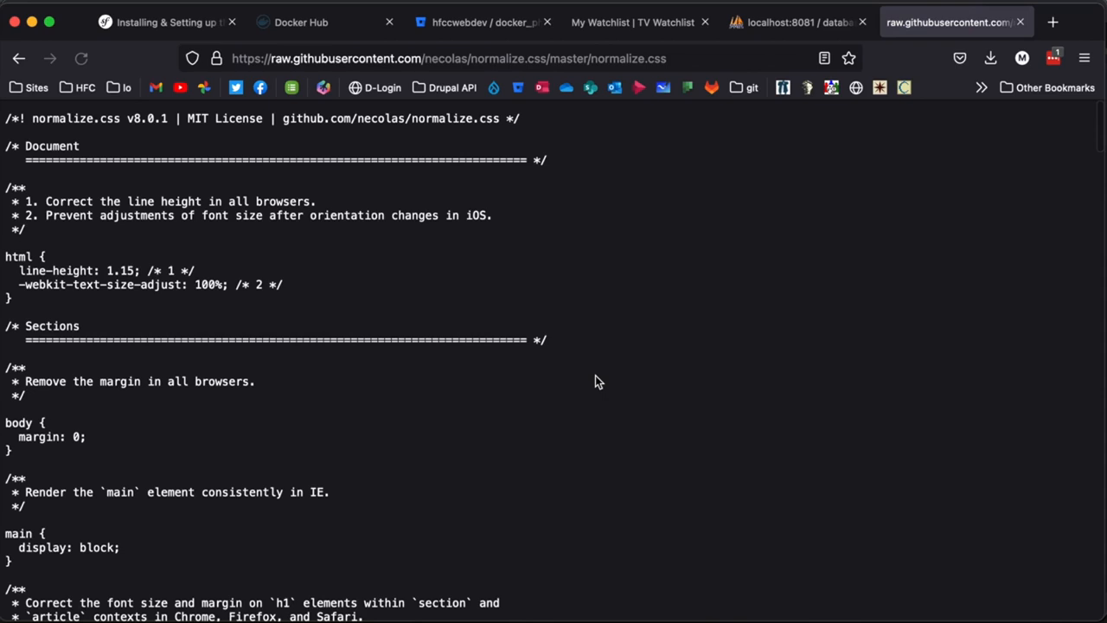
left_click(726, 21)
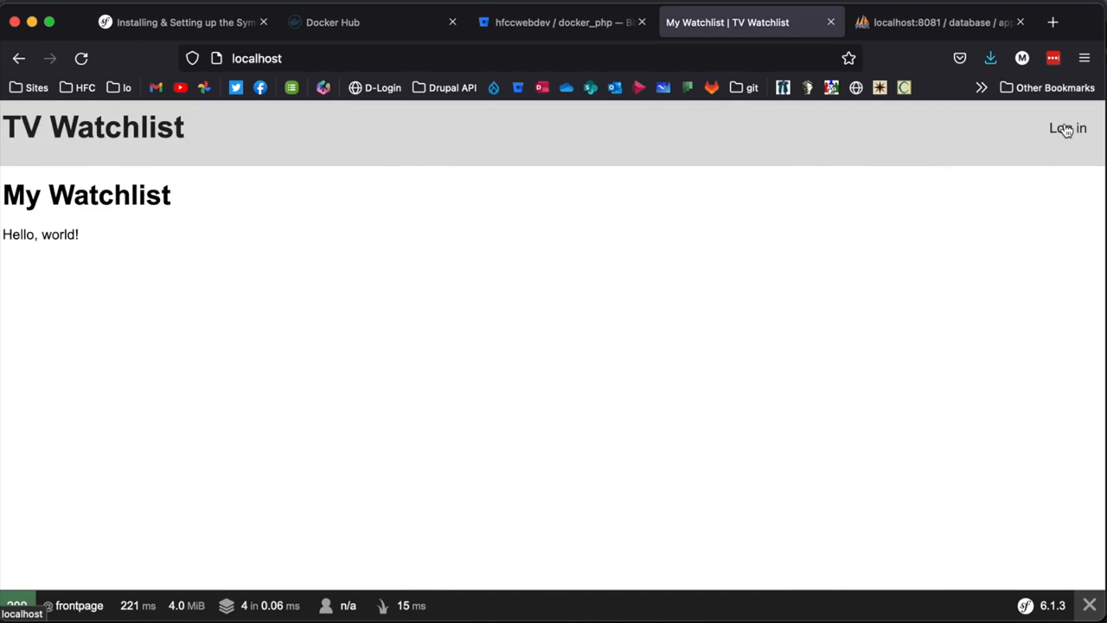
mouse_move(59, 230)
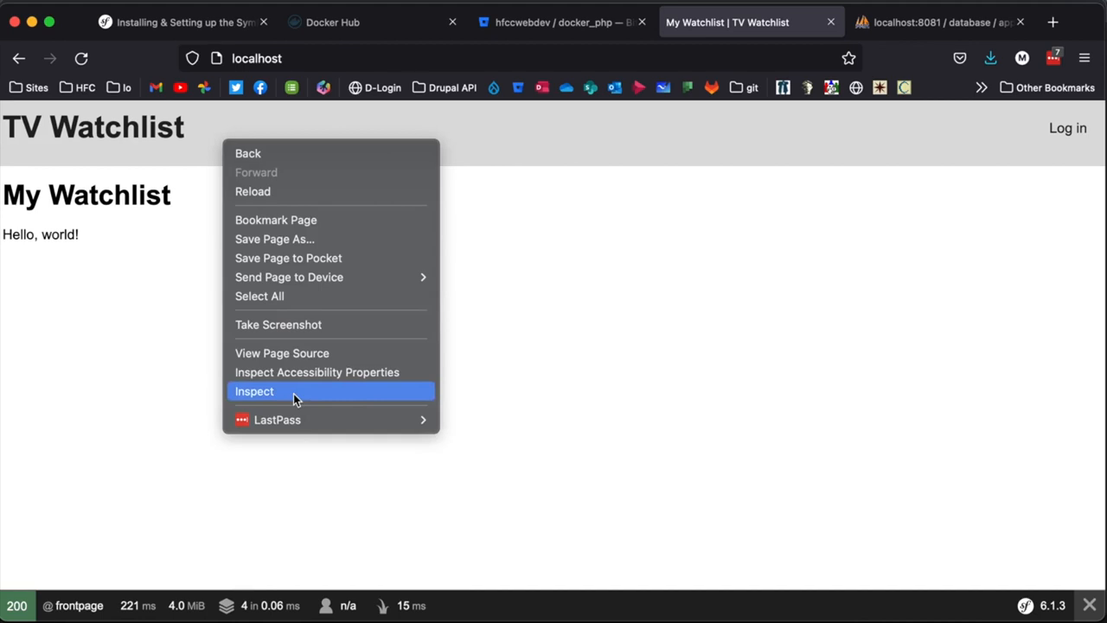
- Inspect the markup of the TV Watchlist front page on localhost
left_click(254, 391)
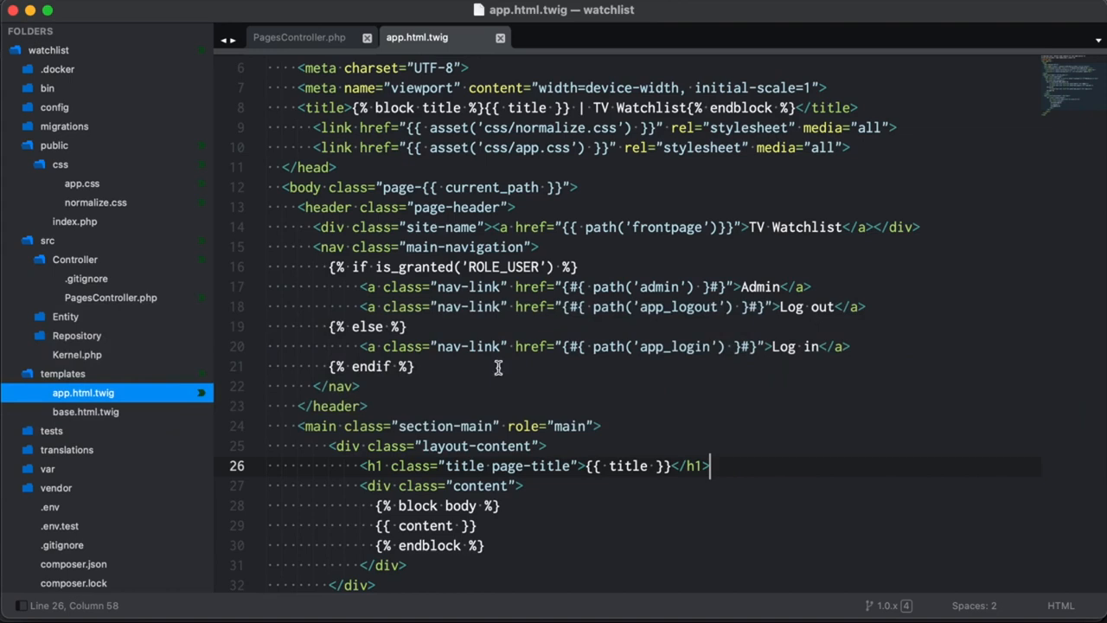
scroll("down", 3)
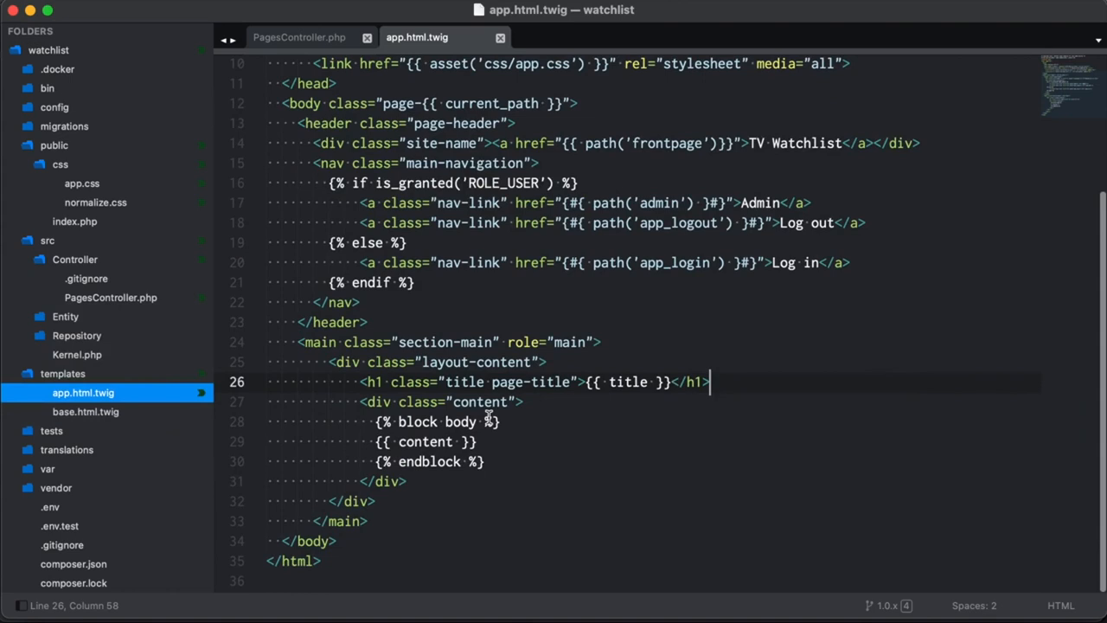
mouse_move(398, 461)
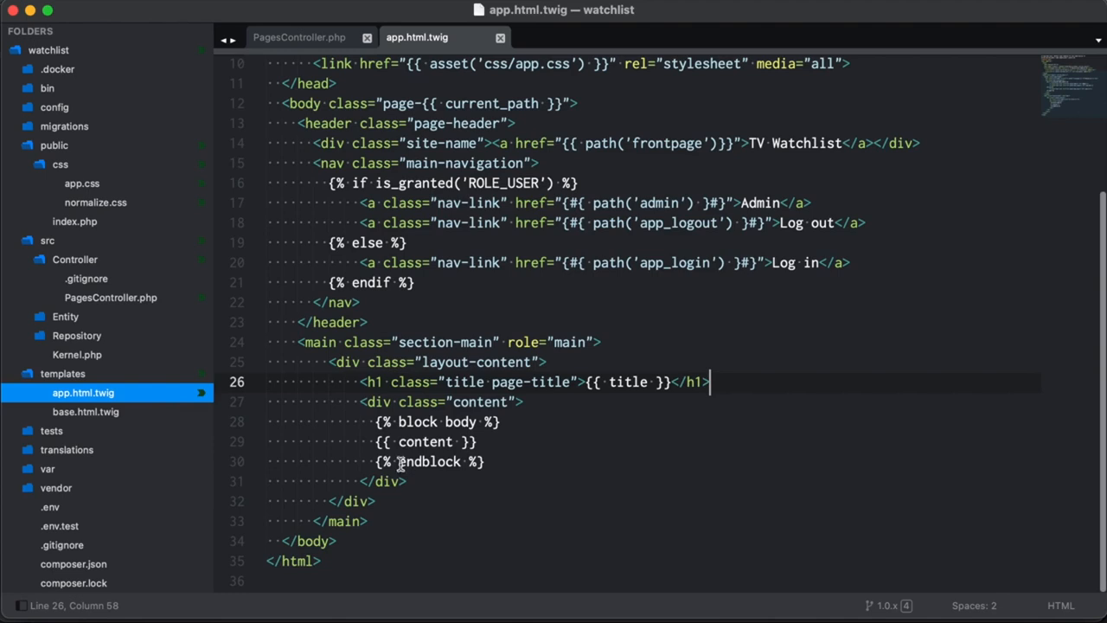